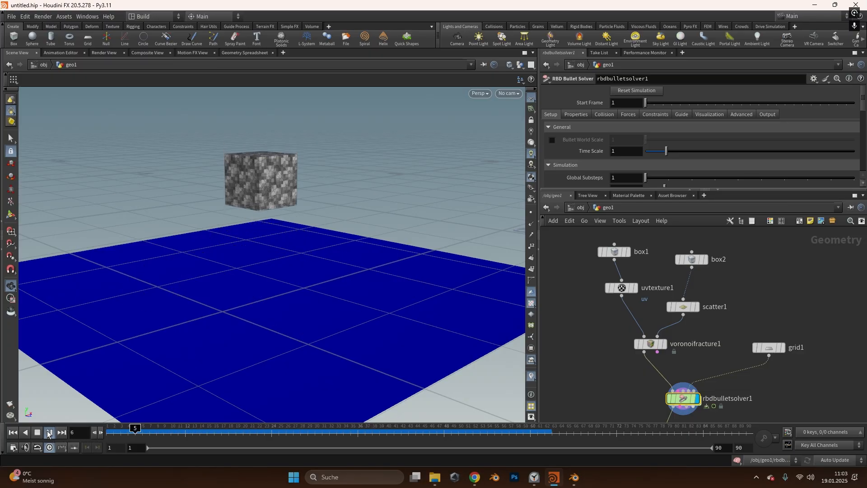
# Step: Rewind to the first frame and play the RBD Bullet fracture so the cube shatters on the grid
pyautogui.click(37, 432)
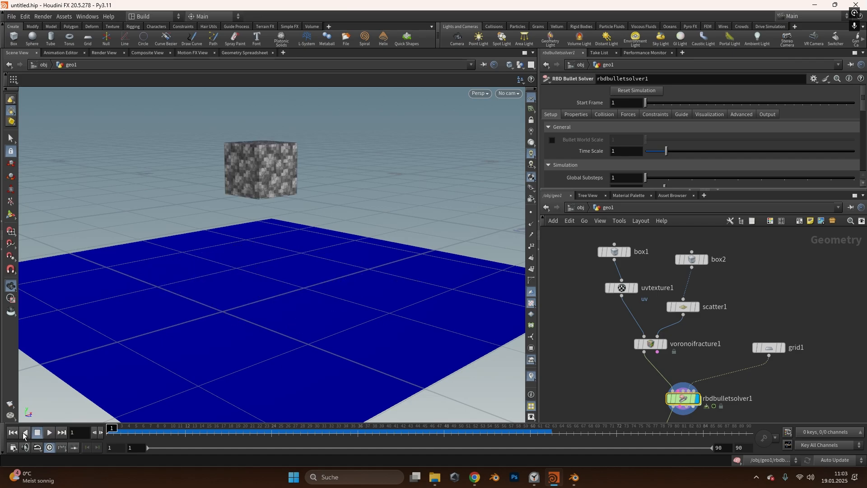
pyautogui.click(682, 306)
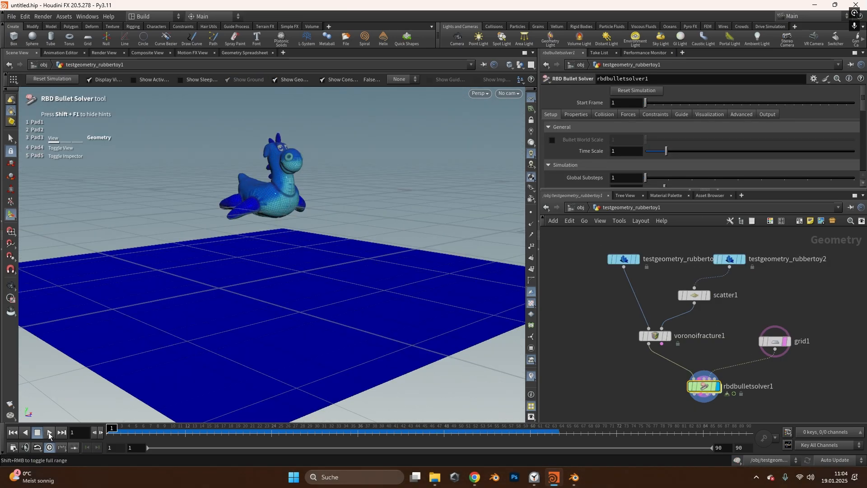
pyautogui.click(49, 435)
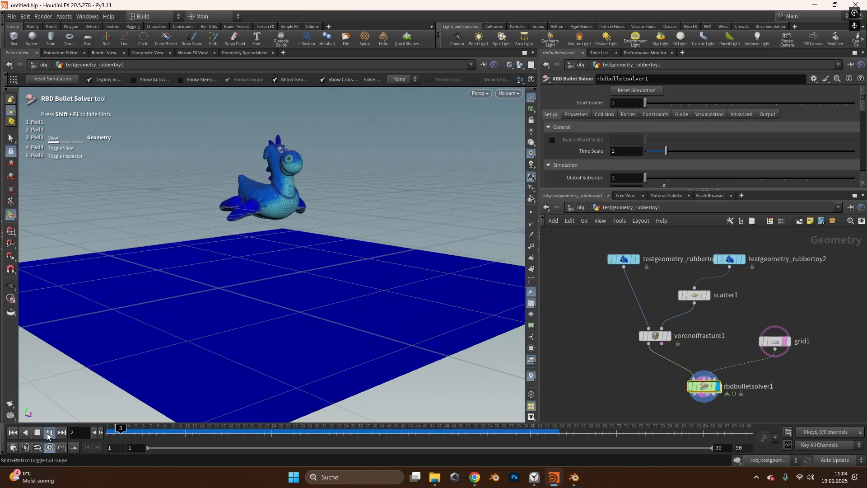
pyautogui.click(49, 433)
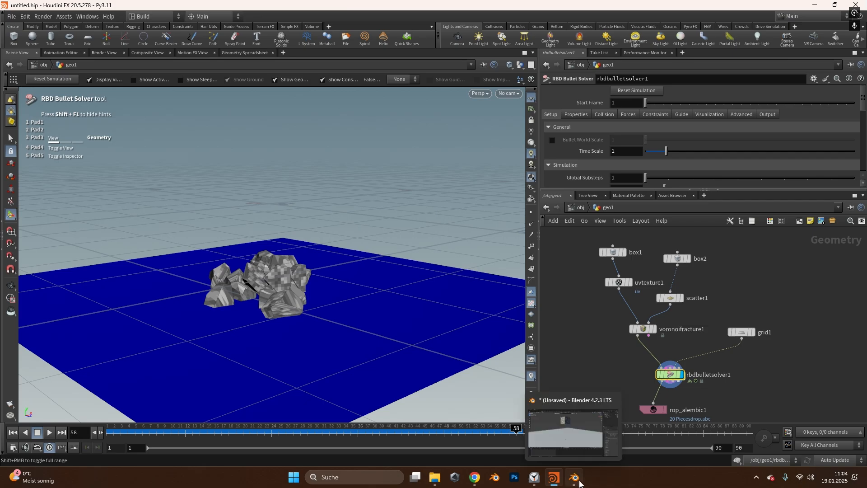
# Step: Switch to Blender and play the imported cube's animation in the timeline
pyautogui.click(573, 477)
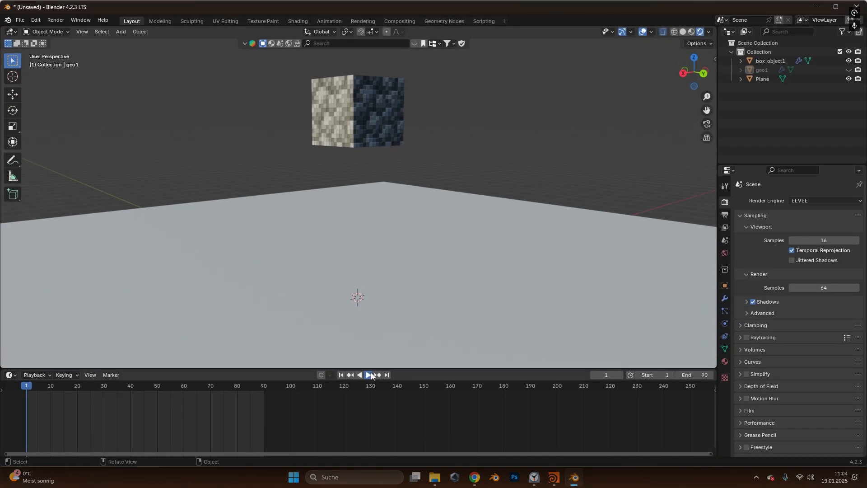
pyautogui.click(367, 374)
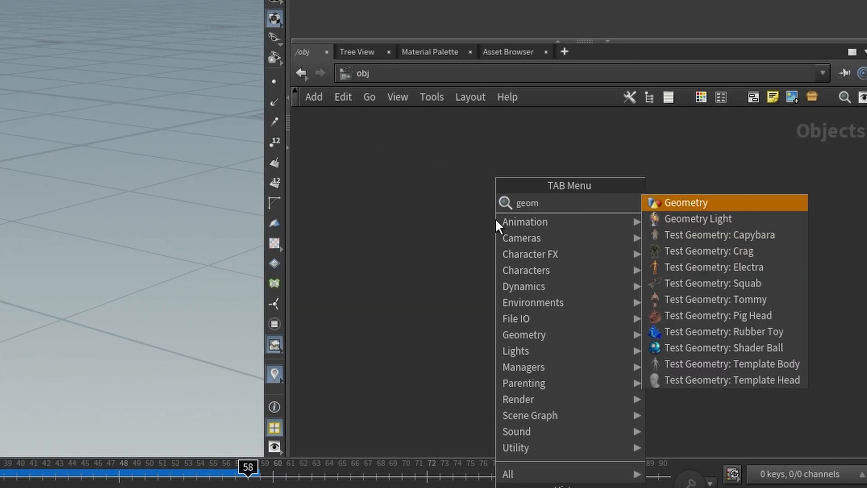
# Step: Add a Geometry object geo2 in /obj, dive inside it and place a Box node
pyautogui.click(684, 202)
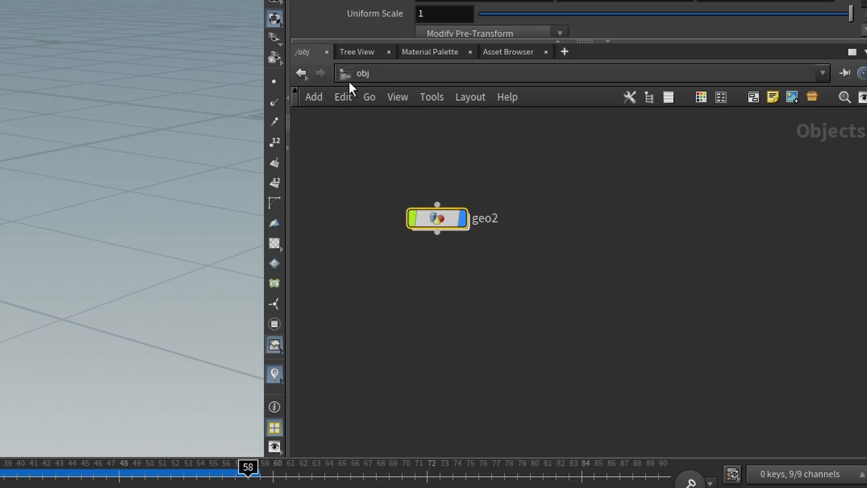
pyautogui.click(437, 218)
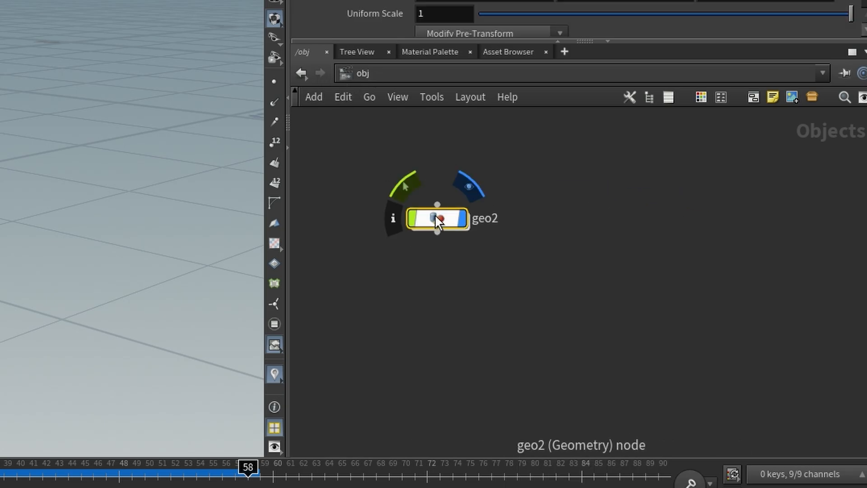
pyautogui.doubleClick(437, 217)
pyautogui.write('box')
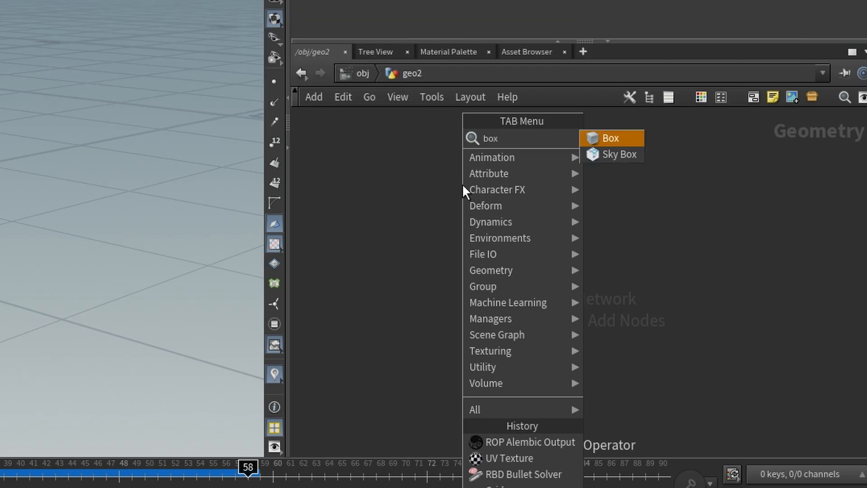
pyautogui.click(610, 137)
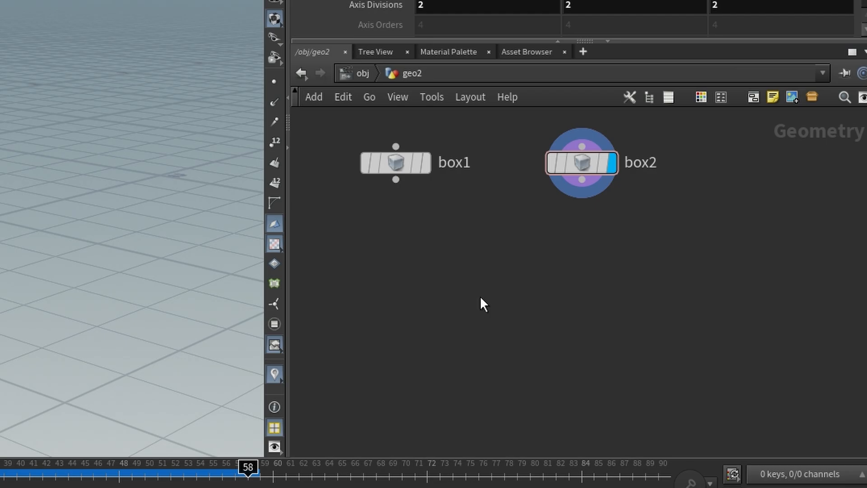
# Step: Add a Voronoi Fracture node via the 'voro' search, fed by box1
pyautogui.press('Tab')
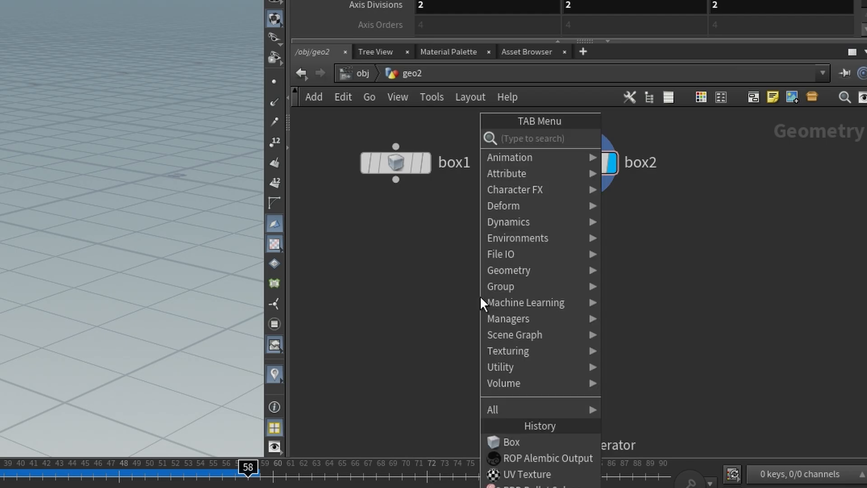
pyautogui.write('voro')
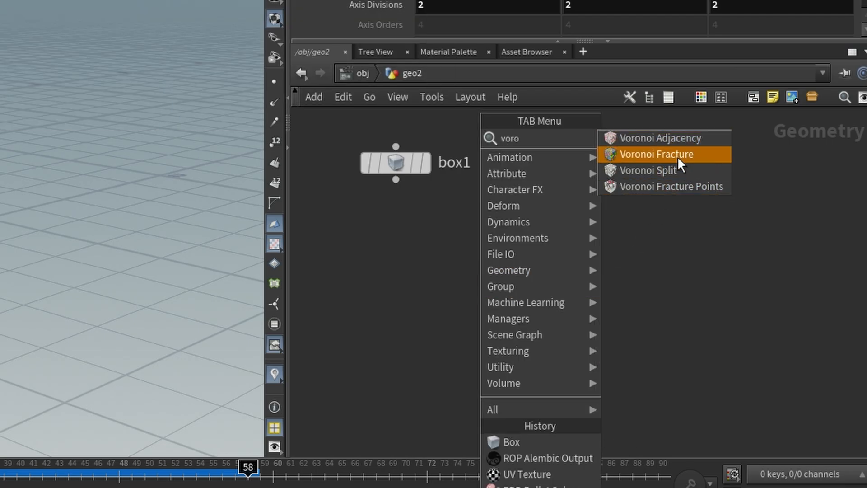
pyautogui.click(657, 154)
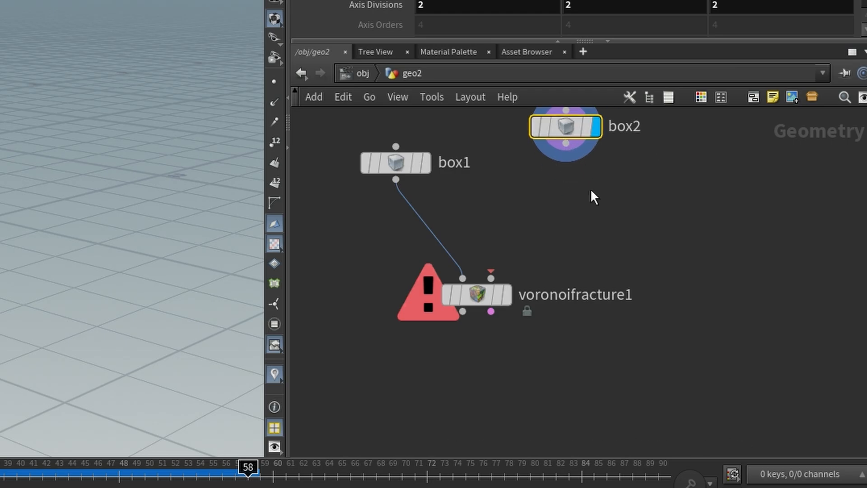
# Step: Add a Scatter of 1000 points from box2 and wire it into voronoifracture1's second input
pyautogui.press('Tab')
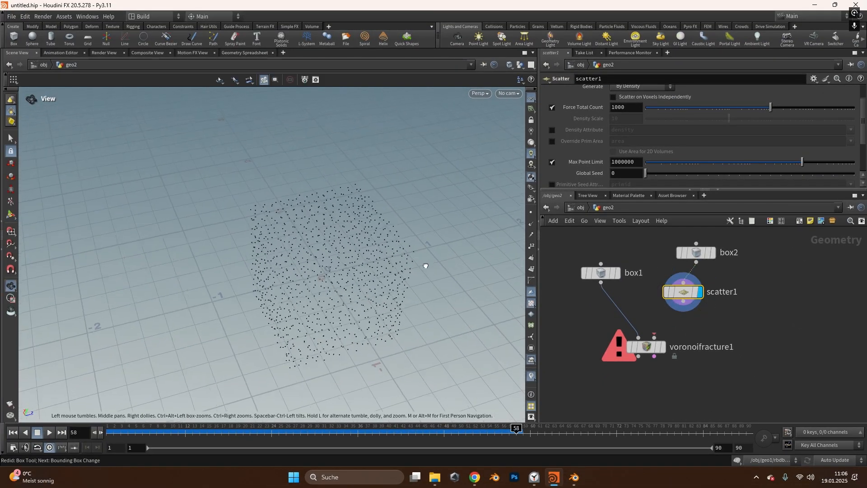
pyautogui.moveTo(424, 265); pyautogui.dragTo(303, 258)
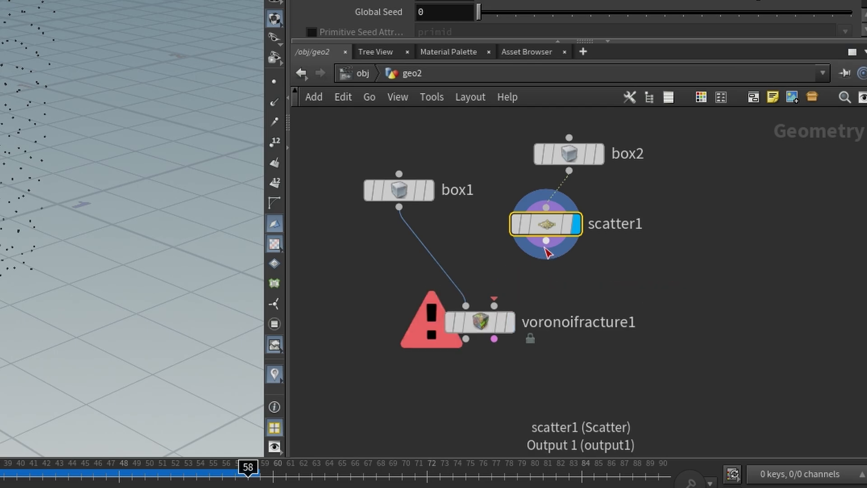
pyautogui.moveTo(545, 240); pyautogui.dragTo(496, 308)
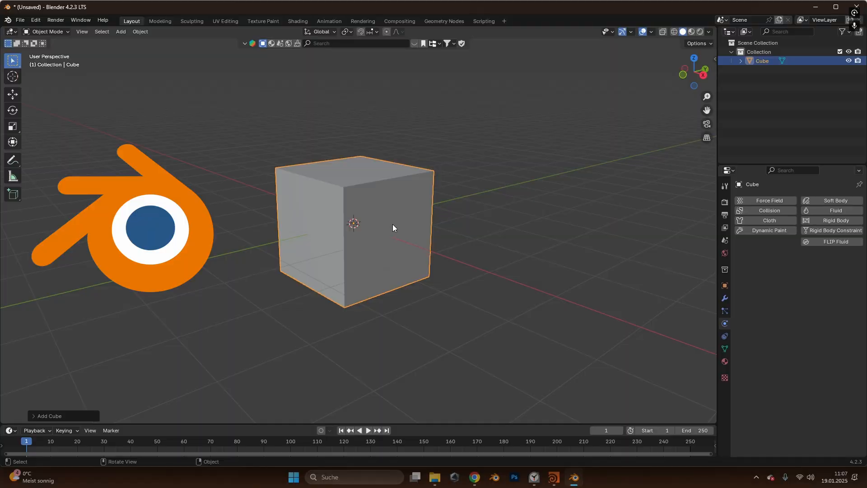
pyautogui.moveTo(837, 220)
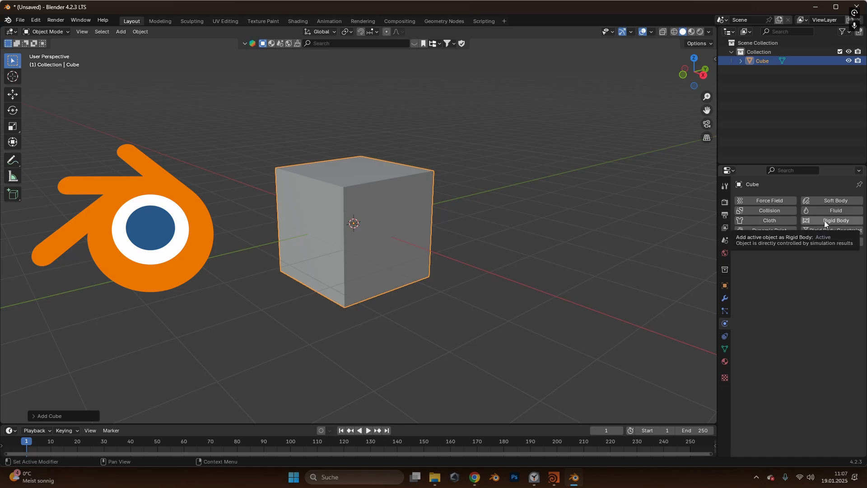
# Step: Make Blender's default cube a Rigid Body in the Physics properties
pyautogui.click(836, 220)
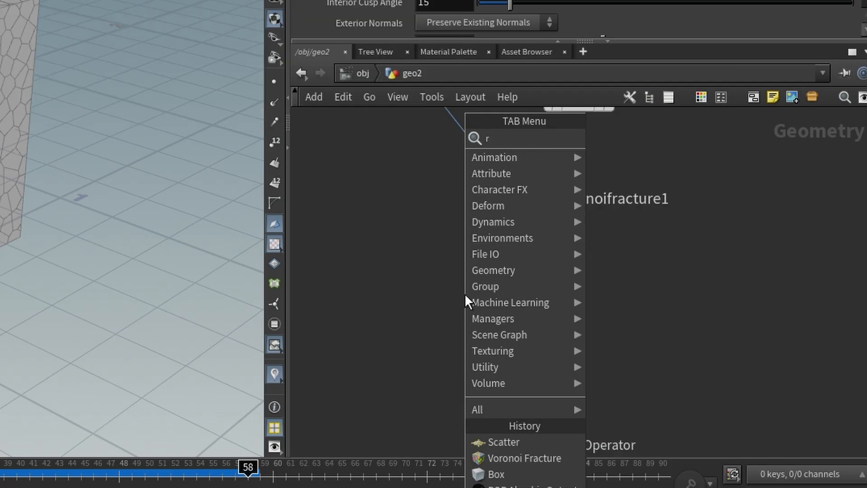
# Step: Add an RBD Bullet Solver fed by voronoifracture1 and start a wire from its Collision Geometry input
pyautogui.write('bd solv')
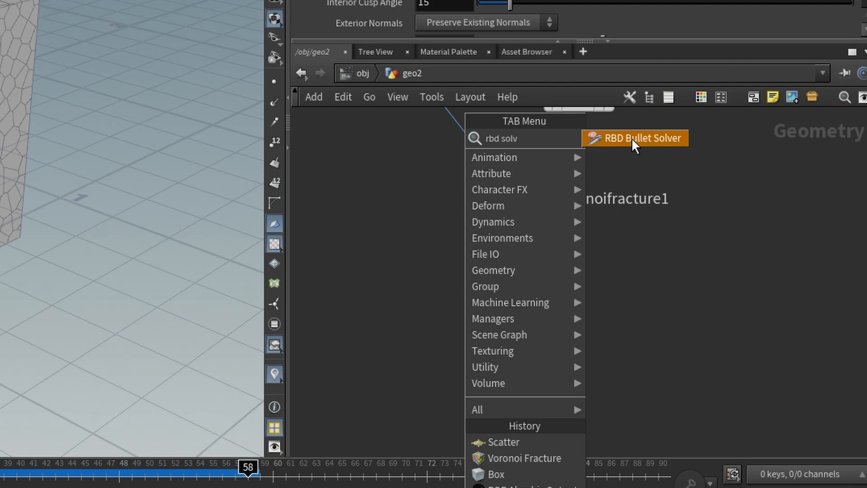
pyautogui.click(636, 137)
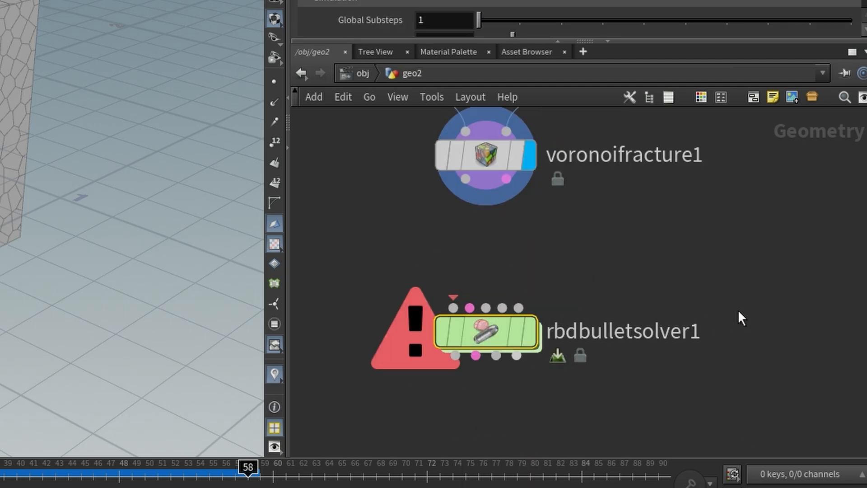
pyautogui.moveTo(438, 309)
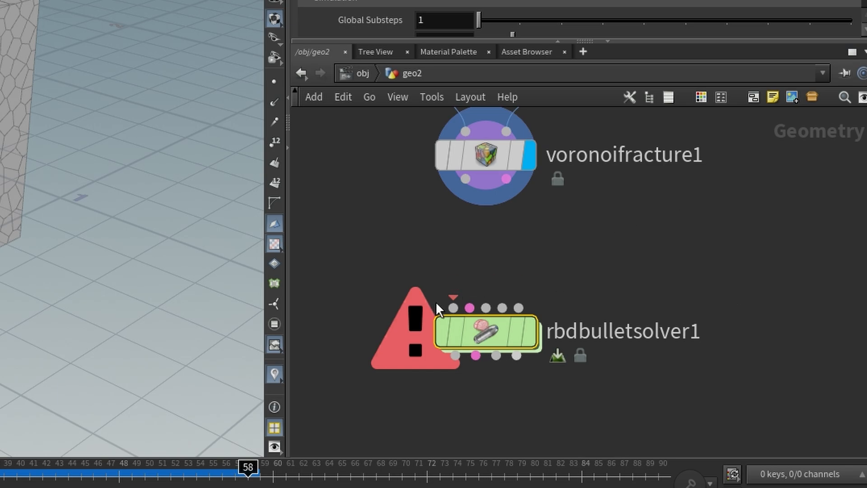
pyautogui.moveTo(465, 185); pyautogui.dragTo(453, 309)
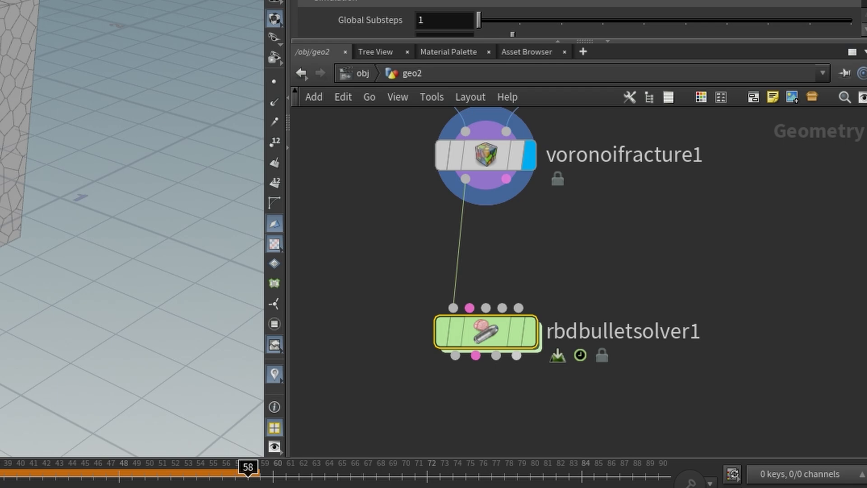
pyautogui.moveTo(502, 308)
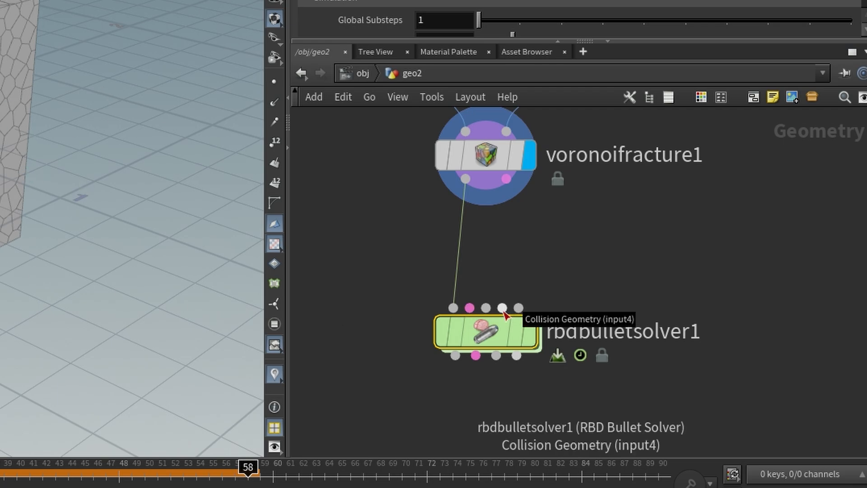
pyautogui.moveTo(501, 306); pyautogui.dragTo(710, 235)
pyautogui.write('grid')
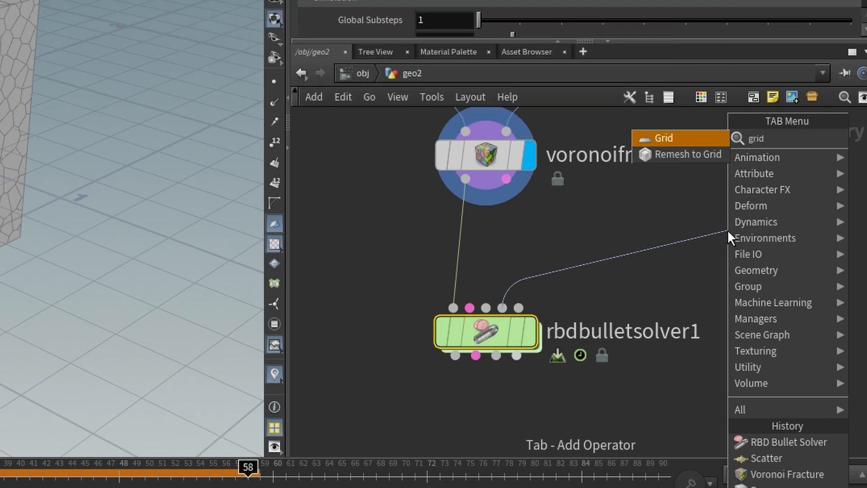
# Step: Add a Grid as the solver's collision ground and show its viewport handle
pyautogui.click(664, 137)
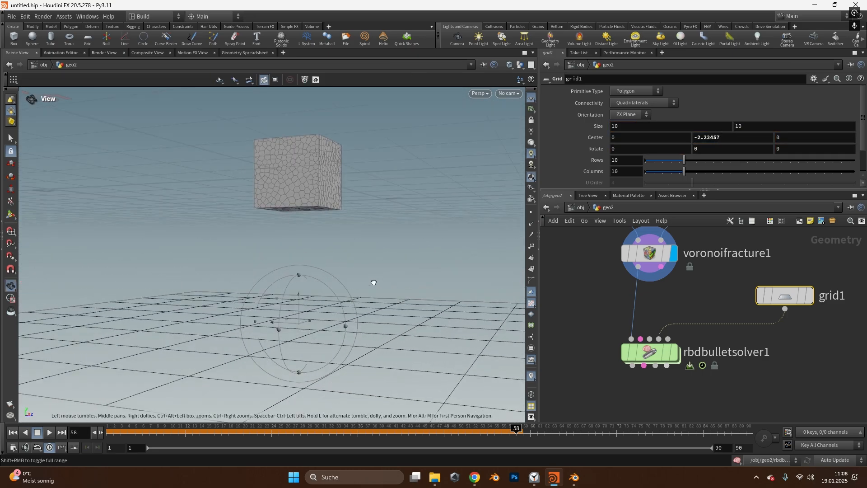
pyautogui.click(784, 294)
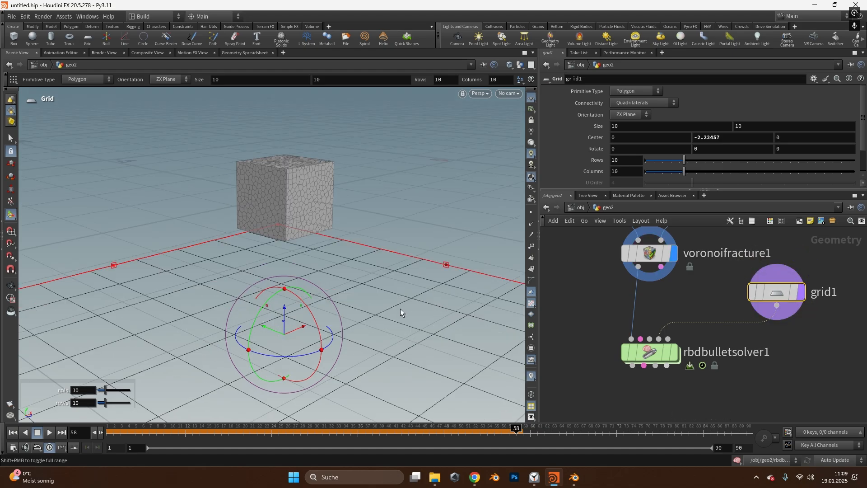
pyautogui.moveTo(198, 198)
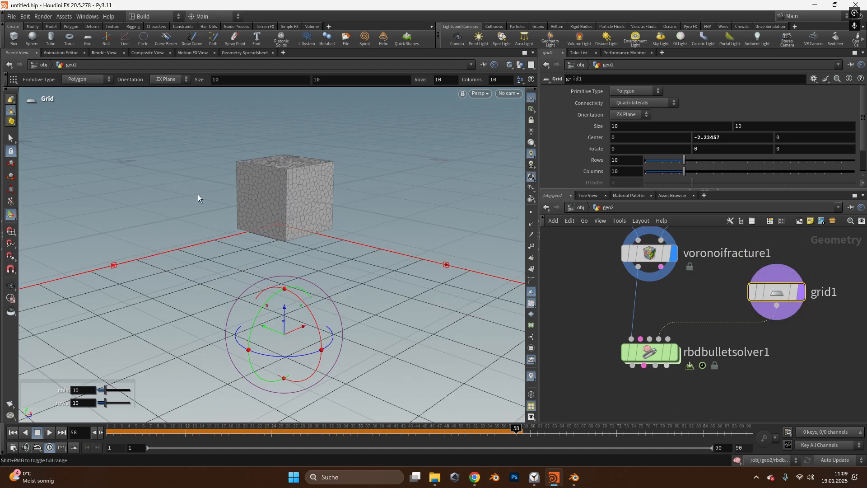
# Step: Display the solver output and play the simulation so the fractured cube shatters onto the grid
pyautogui.click(650, 353)
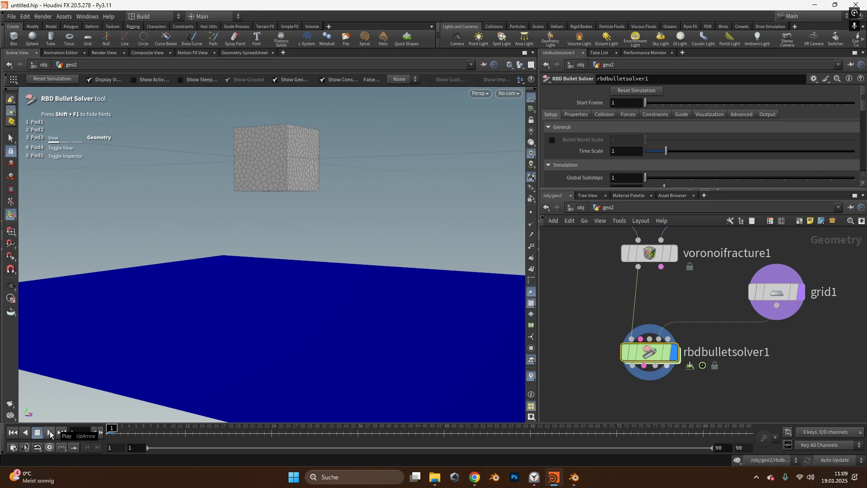
pyautogui.click(49, 435)
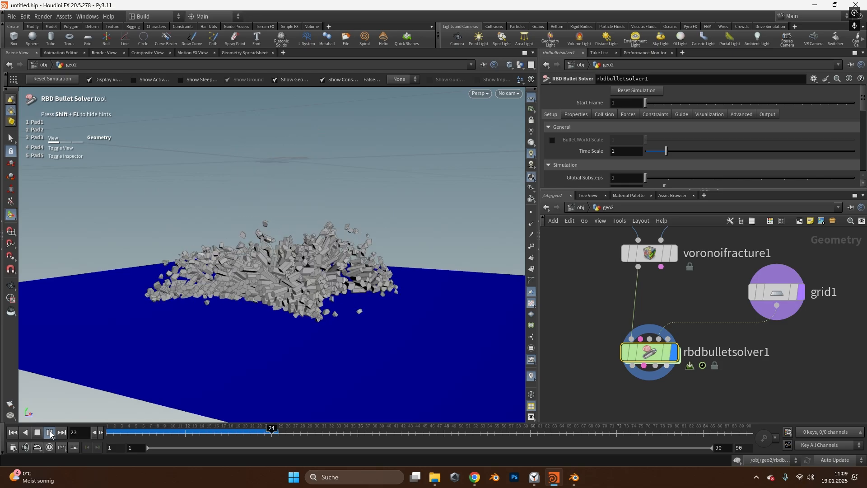
pyautogui.click(48, 434)
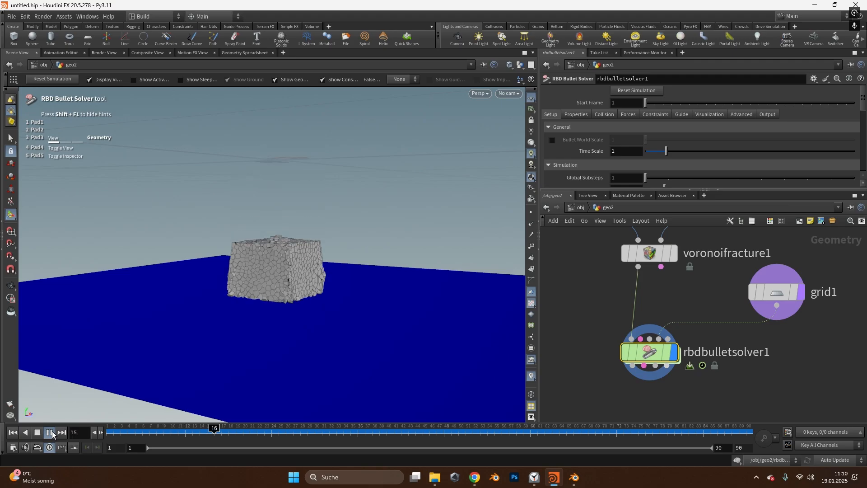
pyautogui.click(48, 432)
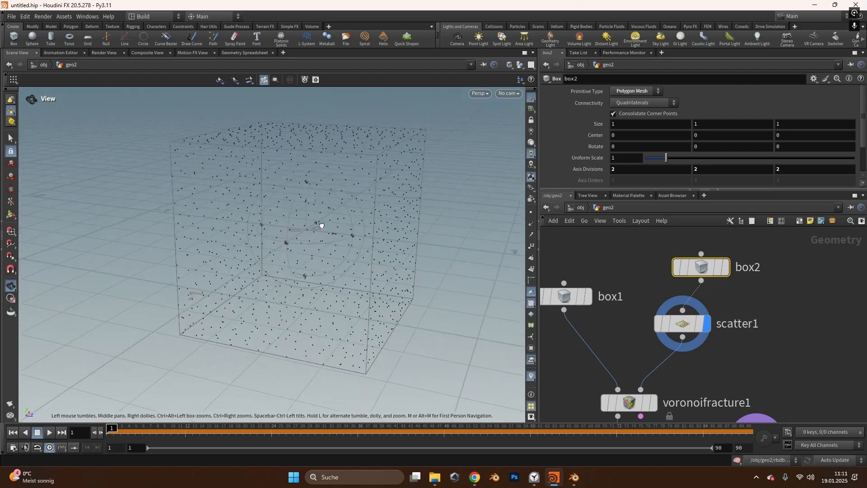
pyautogui.click(630, 91)
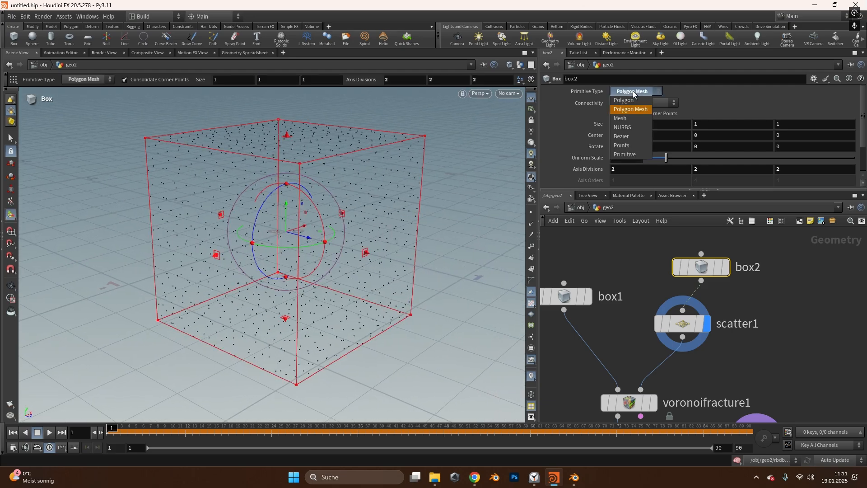
pyautogui.click(624, 154)
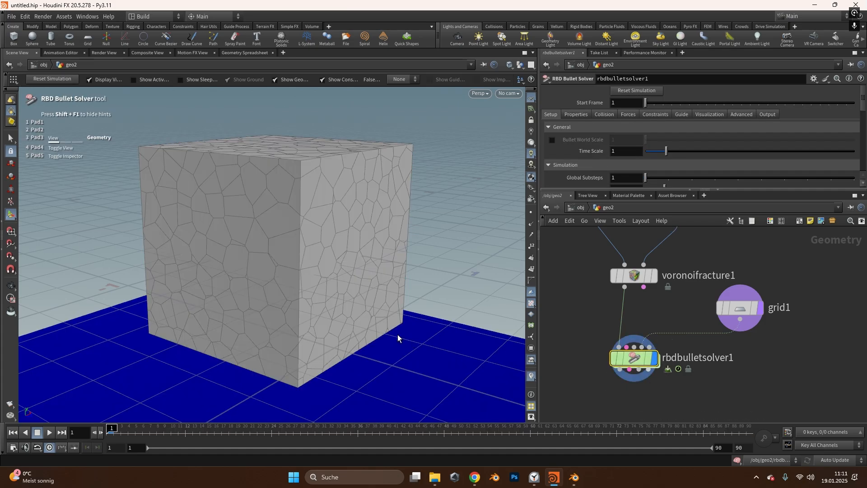
# Step: Replay the Bullet simulation so the cube breaks into small chunks over the ground
pyautogui.click(48, 435)
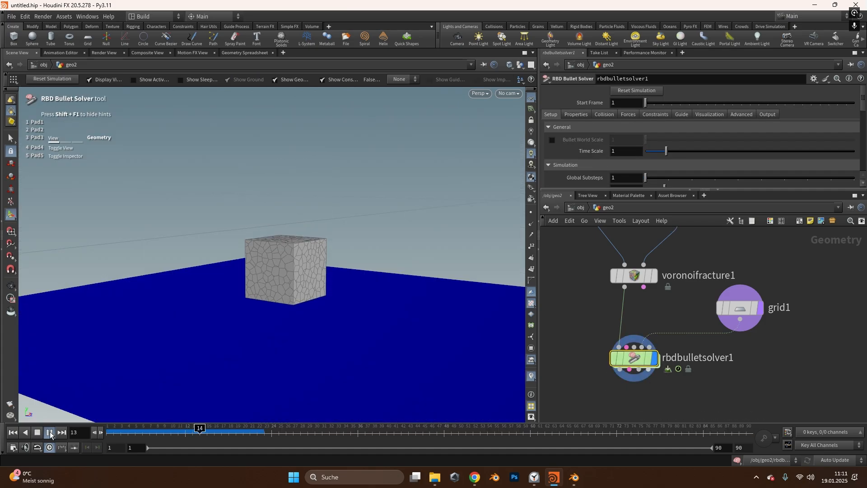
pyautogui.click(49, 435)
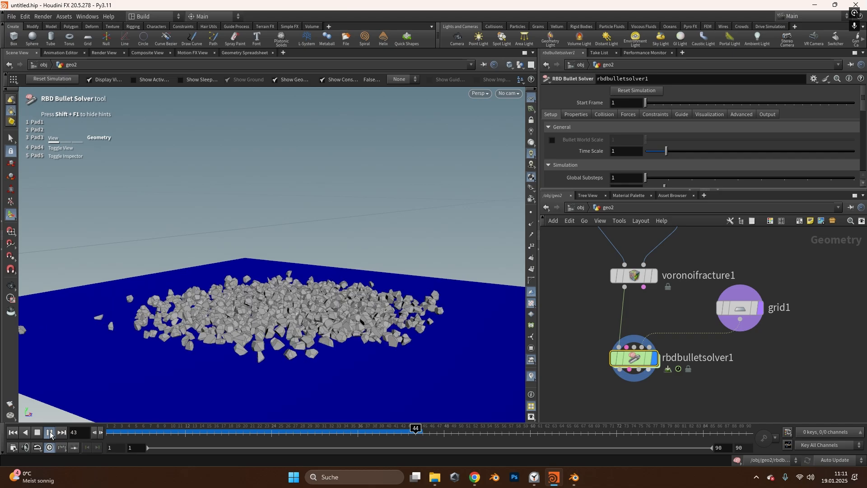
pyautogui.click(49, 435)
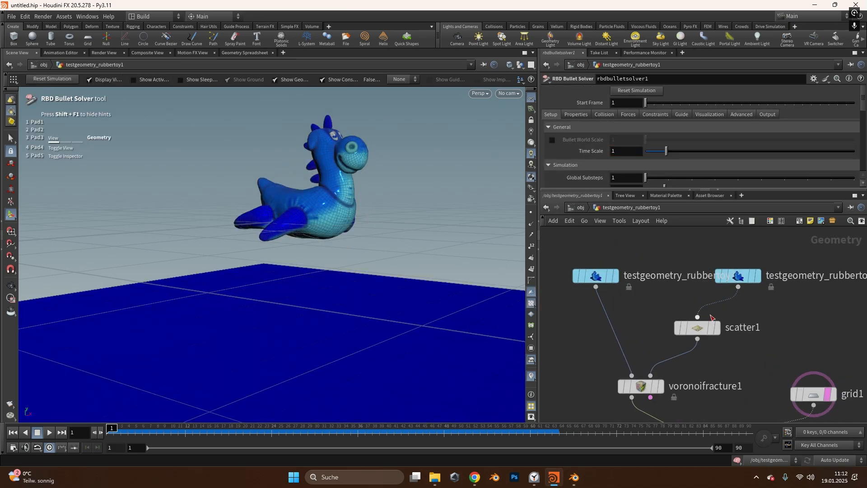
# Step: Play the rubber toy shattering simulation and show scatter1's Force Total Count 500, Global Seed 41
pyautogui.click(697, 328)
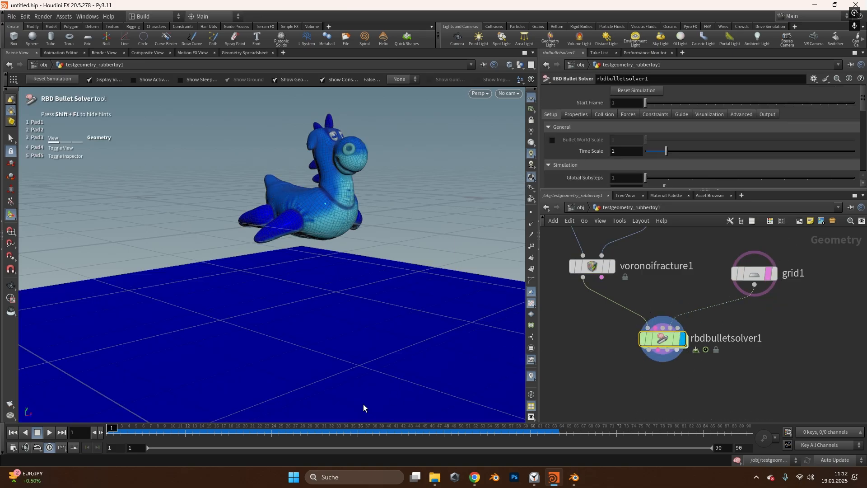
pyautogui.click(48, 433)
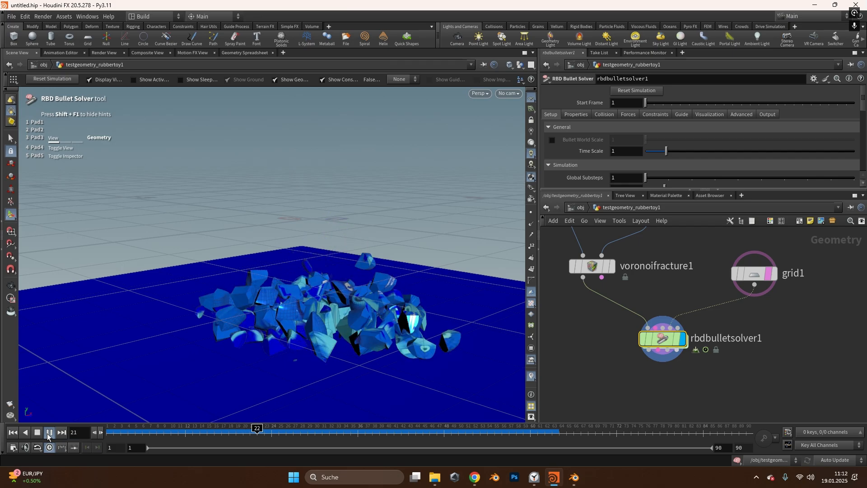
pyautogui.click(49, 432)
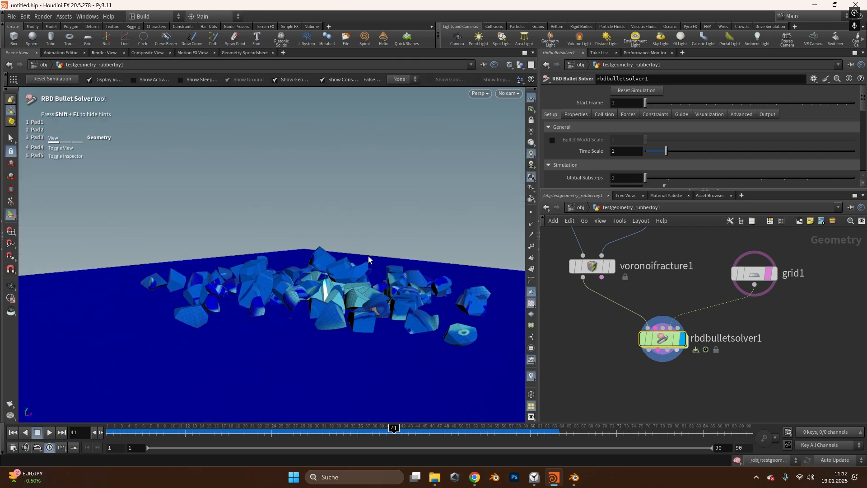
pyautogui.click(645, 279)
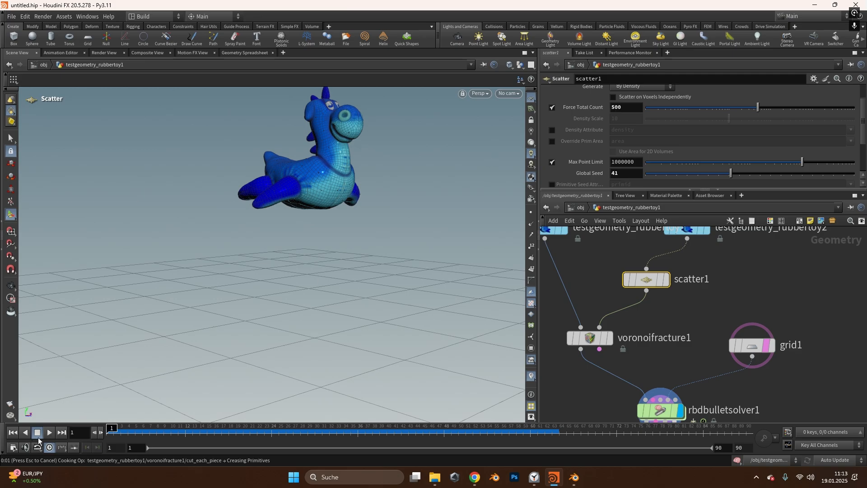
pyautogui.click(49, 432)
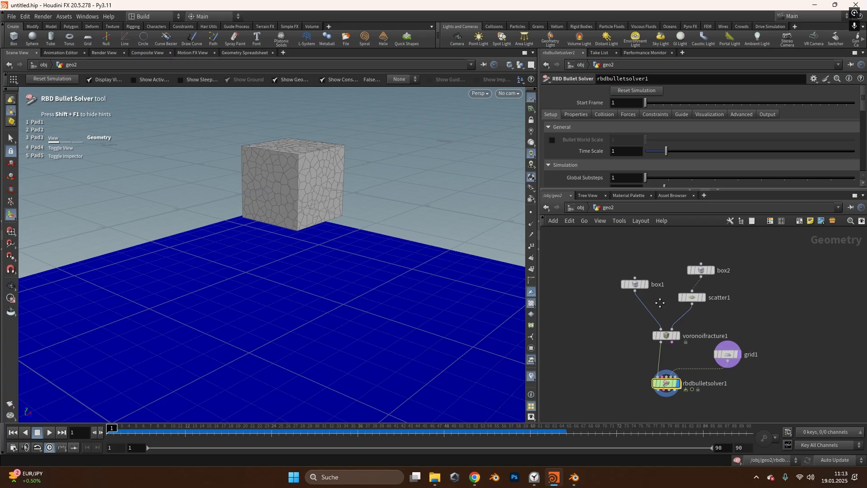
# Step: Add a UV Texture node after box1 with Texture Type set to Face projection
pyautogui.press('Tab')
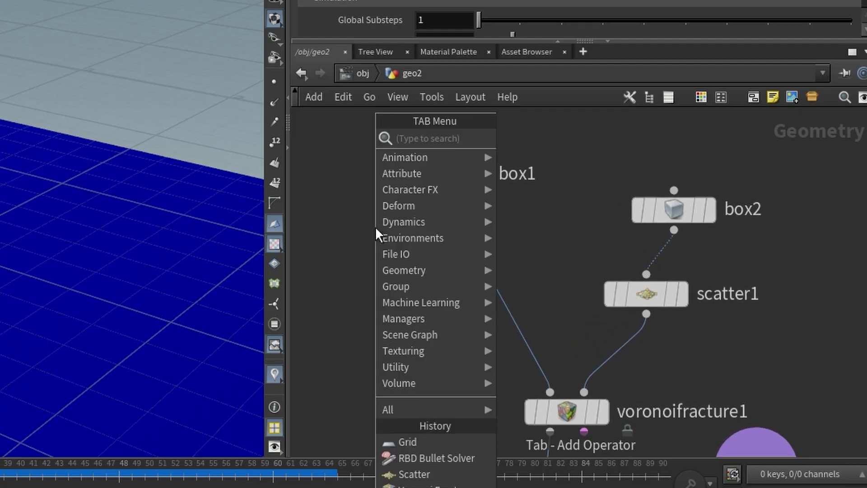
pyautogui.write('uv')
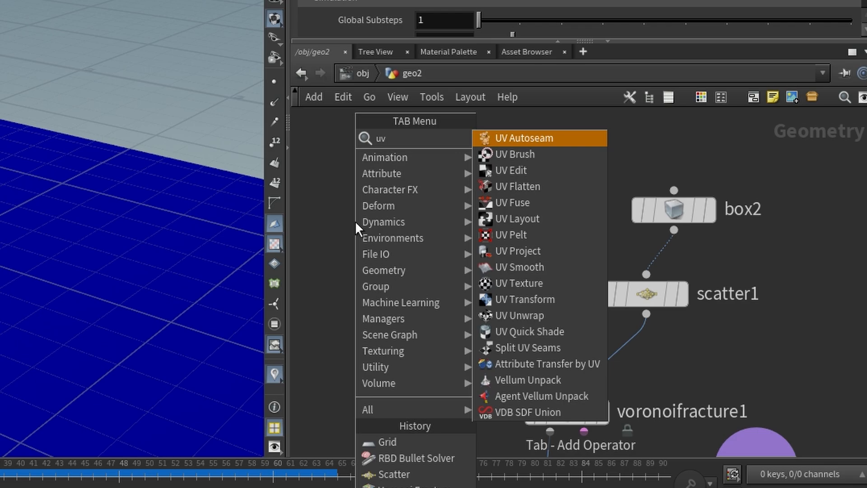
pyautogui.moveTo(531, 283)
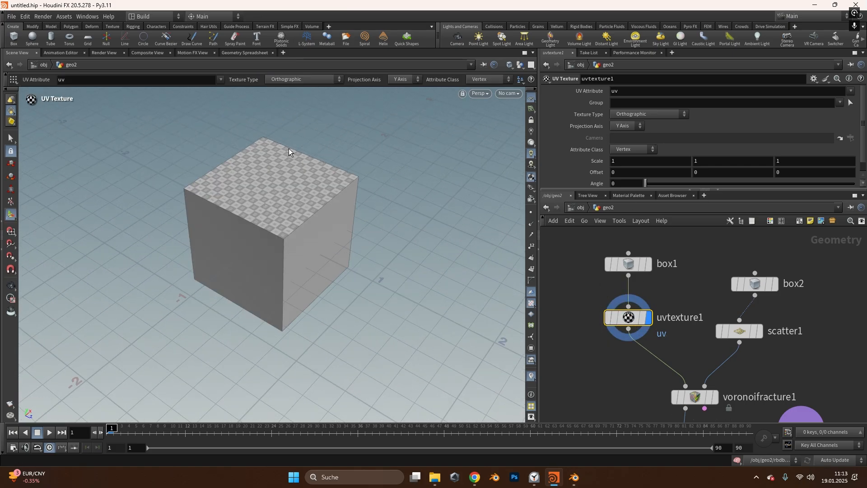
pyautogui.click(647, 114)
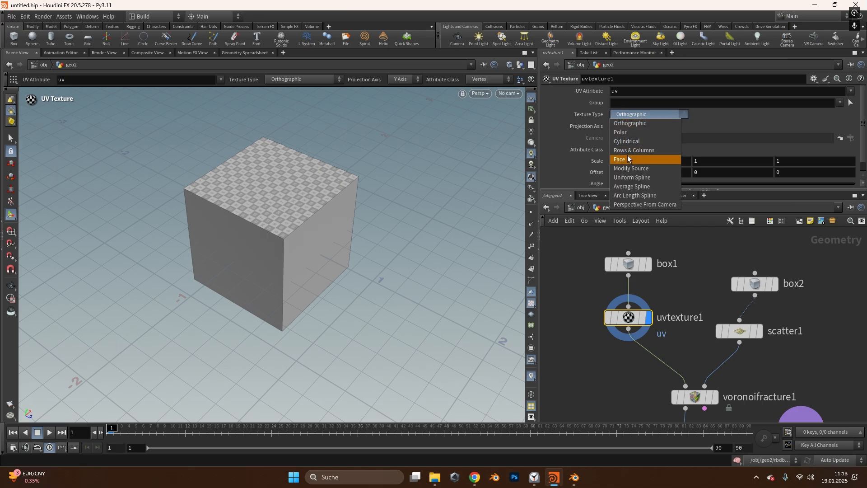
pyautogui.click(628, 159)
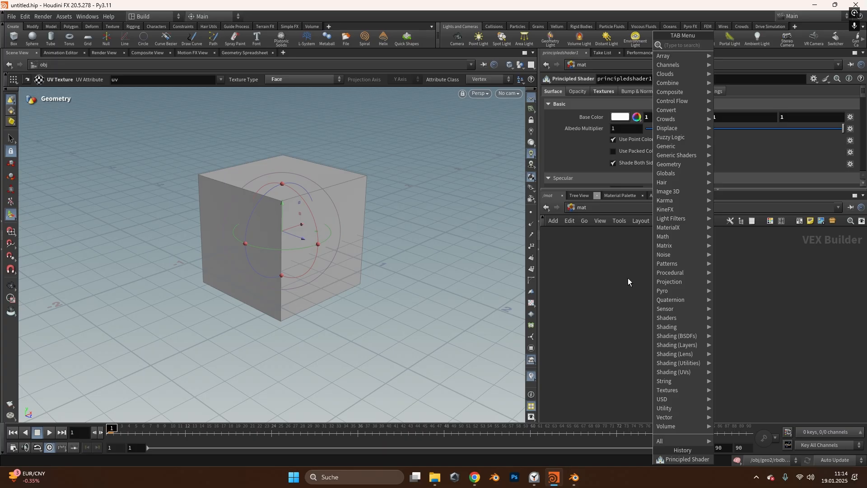
# Step: Add a Principled Shader in /mat named CobleStoneTexture and go to its texture settings
pyautogui.write('prin')
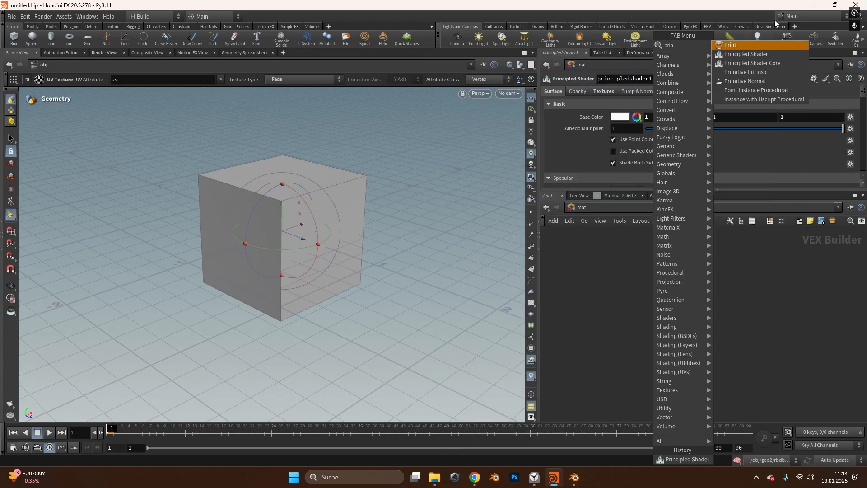
pyautogui.click(746, 54)
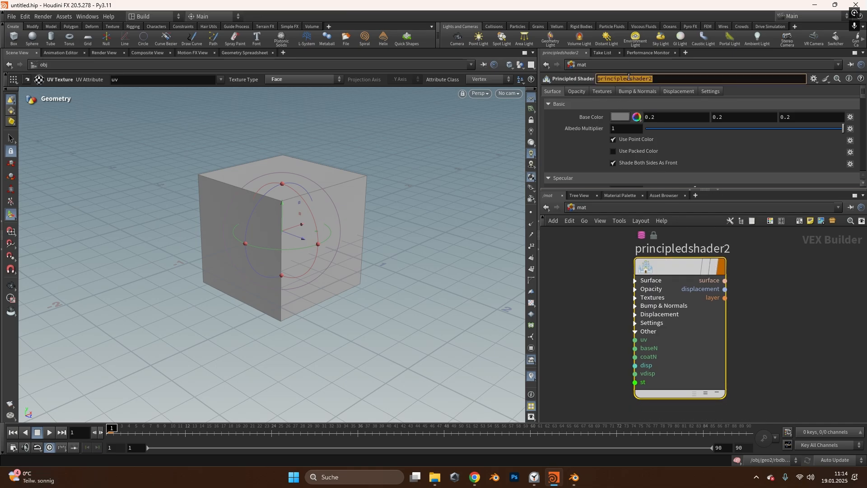
pyautogui.write('CobleStoneTexture')
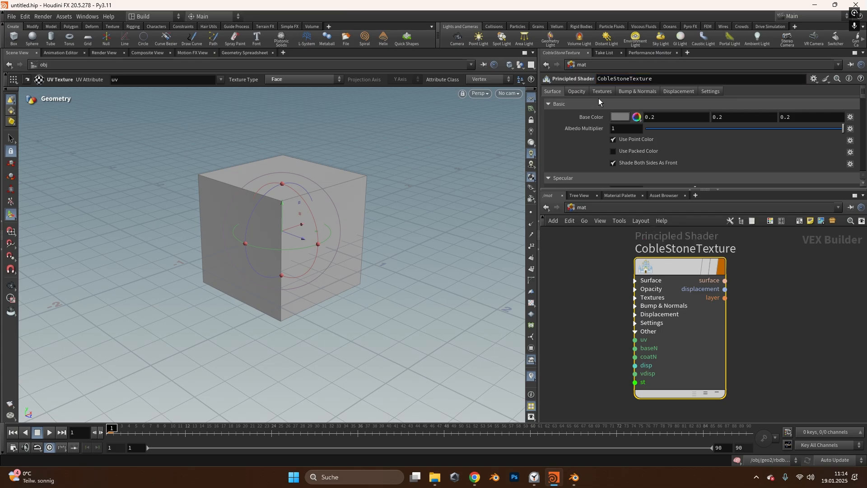
pyautogui.click(602, 90)
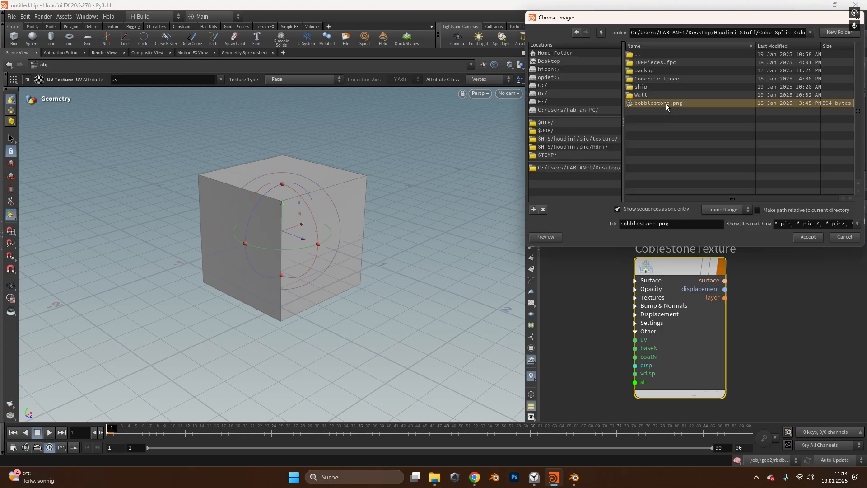
# Step: Accept cobblestone.png as the base color texture and assign CobleStoneTexture to geo2
pyautogui.click(807, 237)
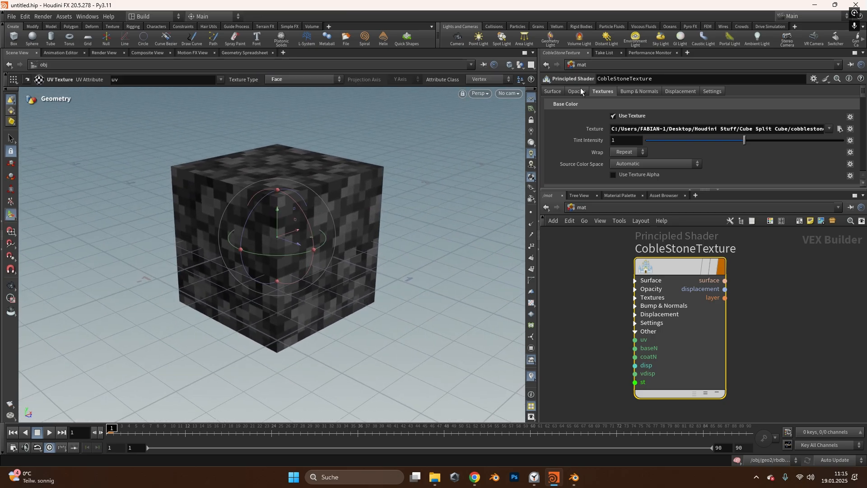
pyautogui.click(551, 92)
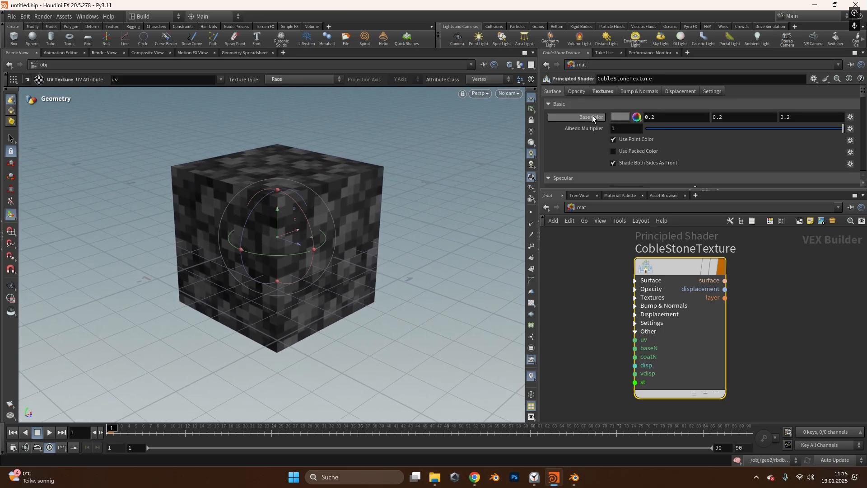
pyautogui.click(674, 117)
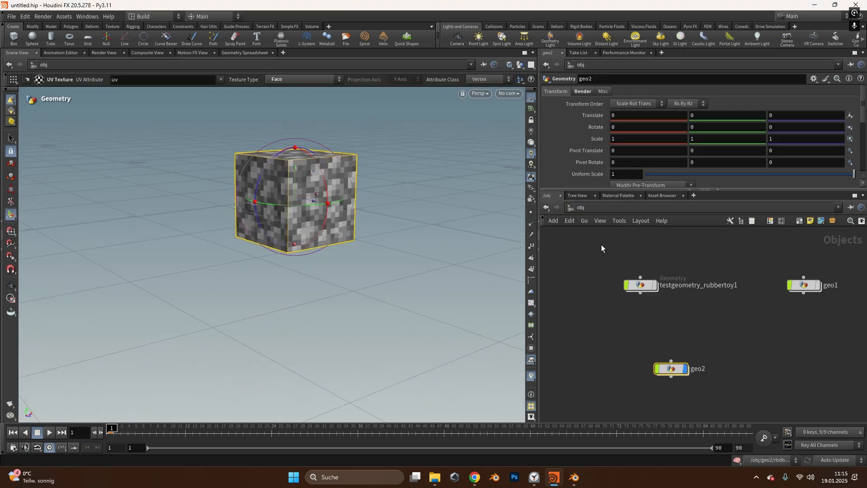
# Step: Display rbdbulletsolver1 inside geo2 and play the textured cube simulation twice
pyautogui.doubleClick(671, 368)
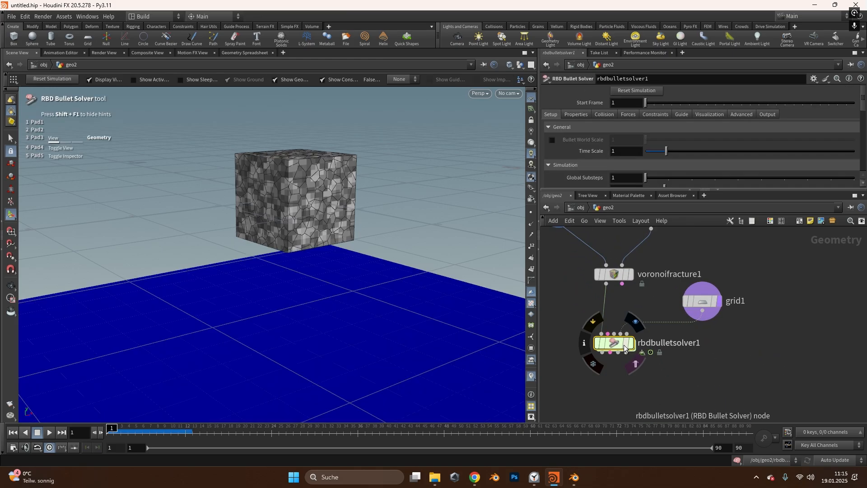
pyautogui.click(48, 433)
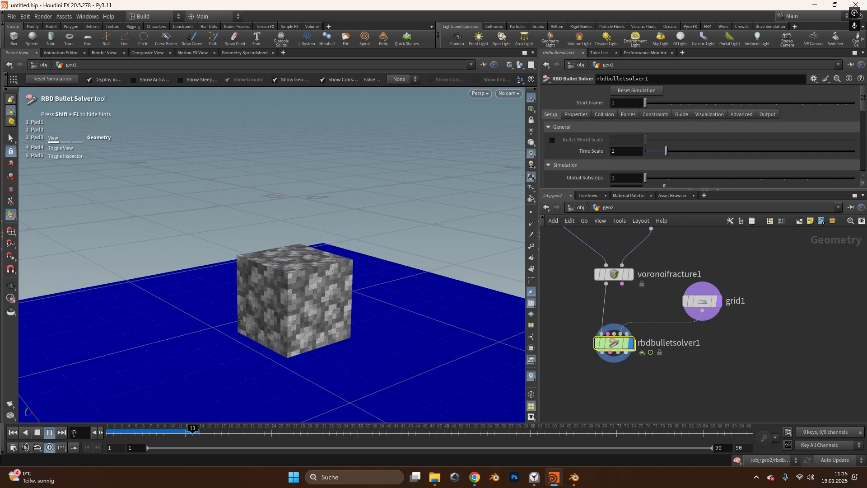
pyautogui.click(49, 440)
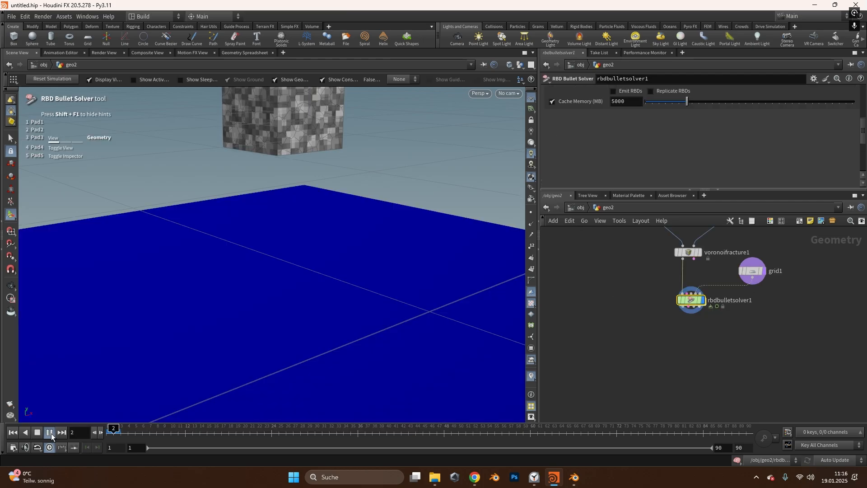
pyautogui.click(49, 435)
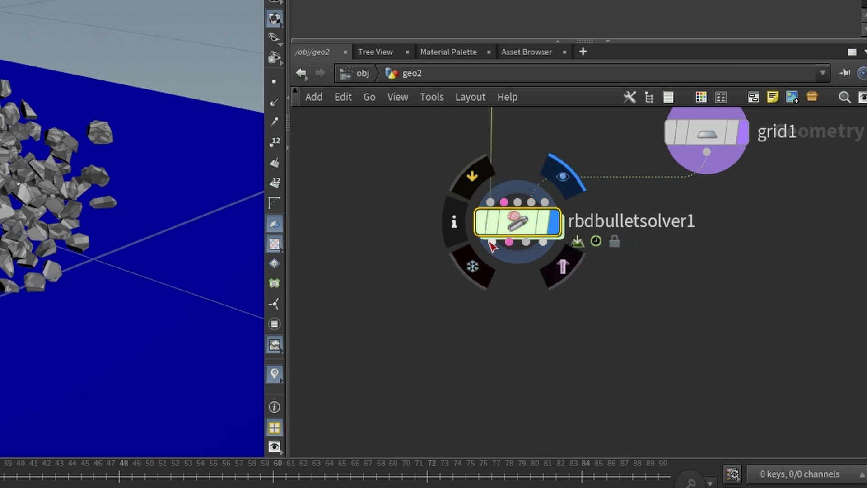
# Step: Add a ROP Alembic Output under rbdbulletsolver1 and start browsing for its output file
pyautogui.moveTo(495, 242); pyautogui.dragTo(462, 374)
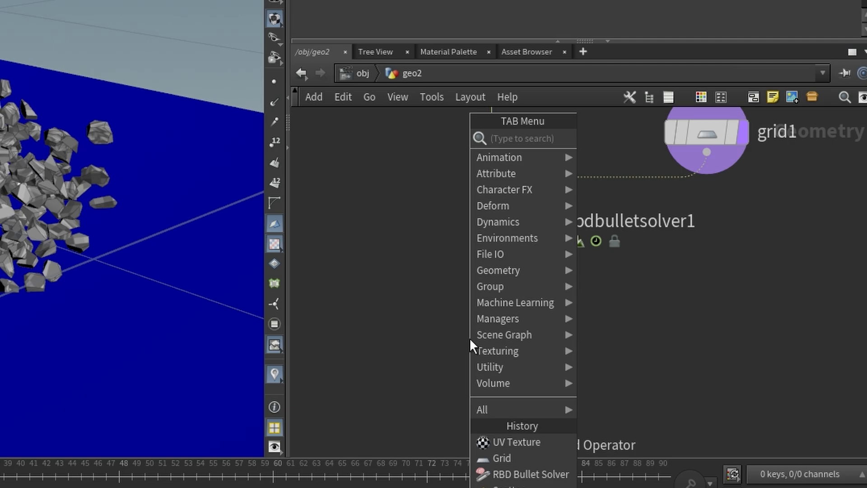
pyautogui.write('ROP a')
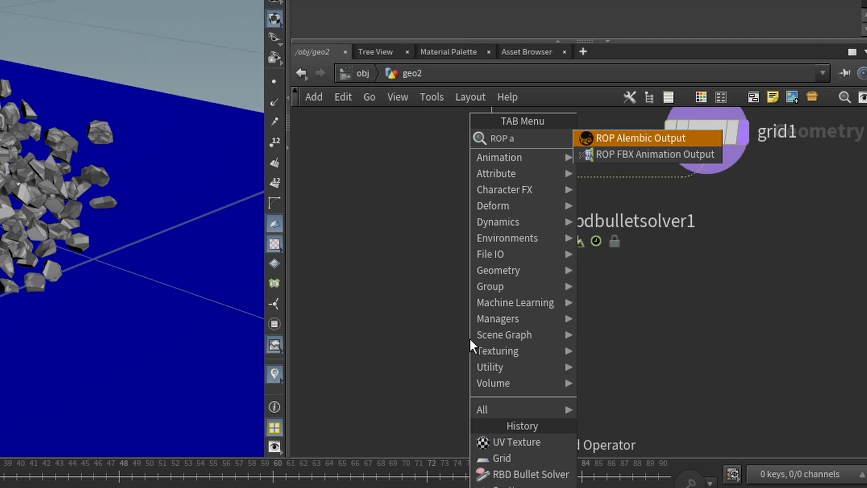
pyautogui.click(640, 138)
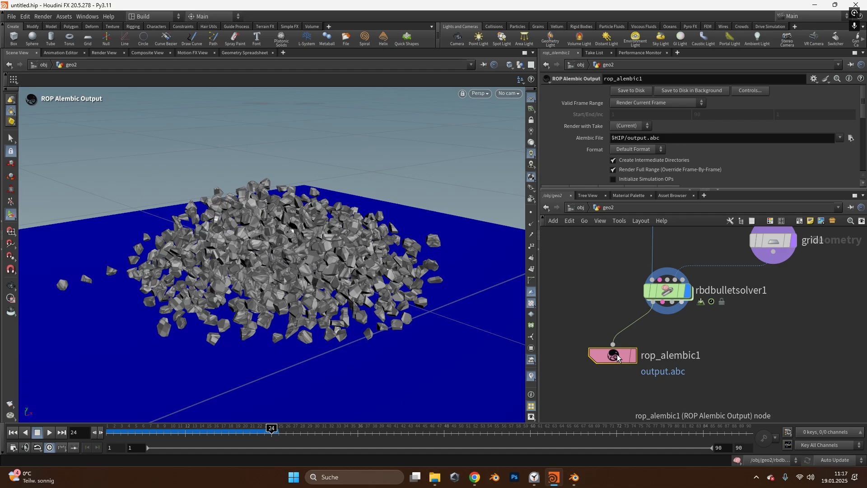
pyautogui.click(849, 137)
pyautogui.write('1000Piecestutori')
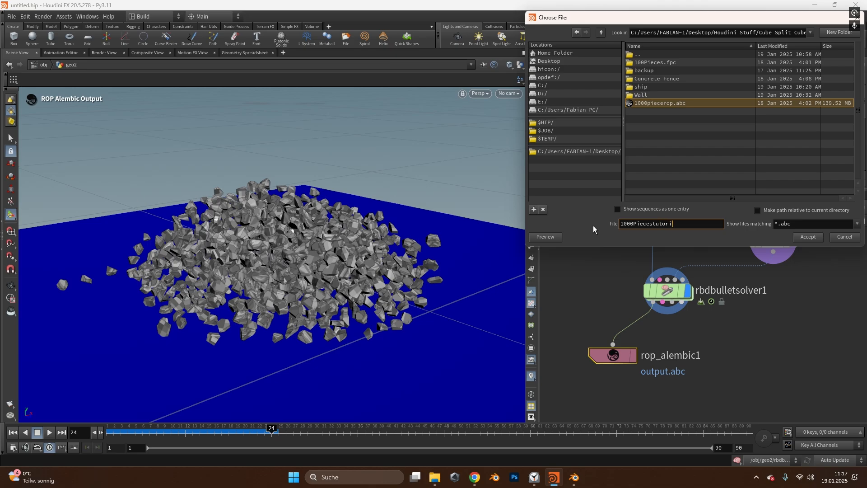
# Step: Name the export a tutorial .abc file in the Cube Split Cube folder and accept it
pyautogui.write('al')
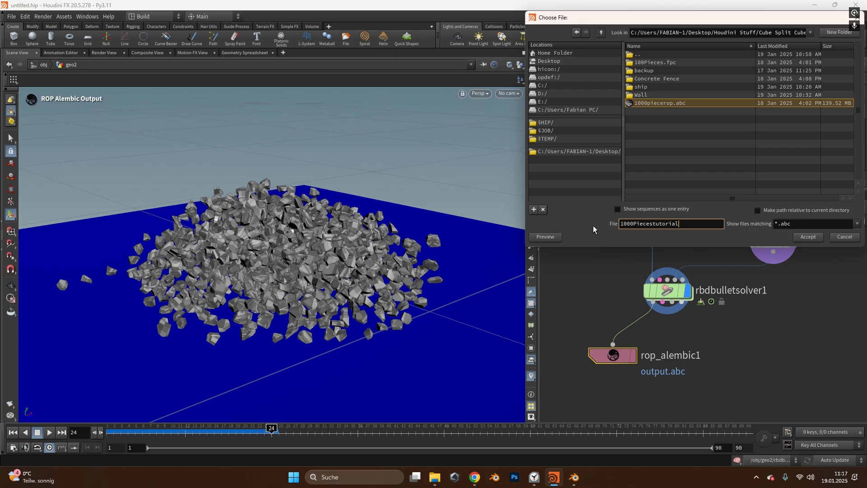
pyautogui.write('.abc')
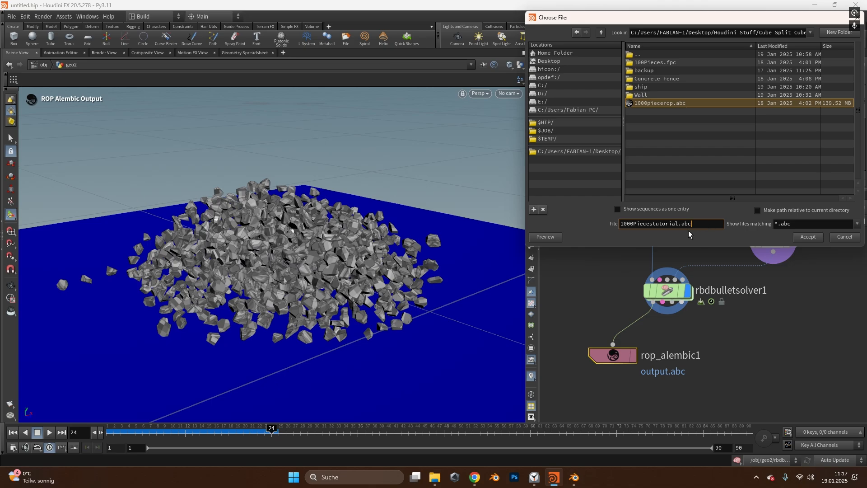
pyautogui.click(806, 236)
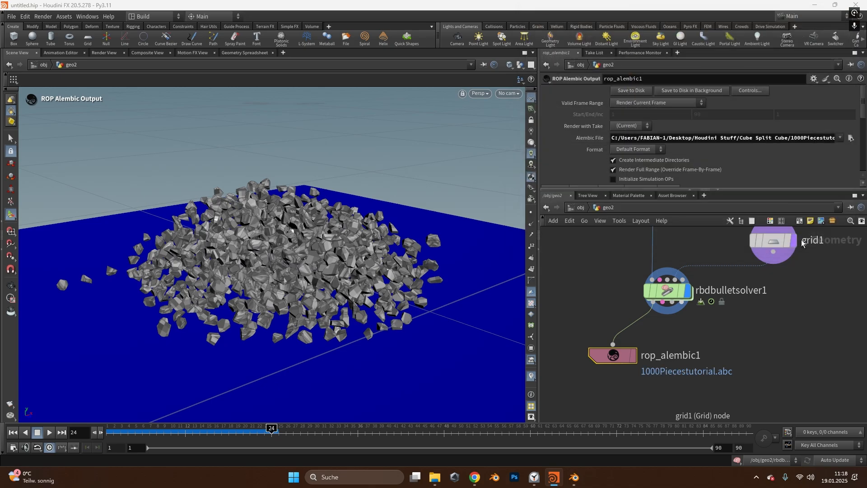
pyautogui.click(656, 102)
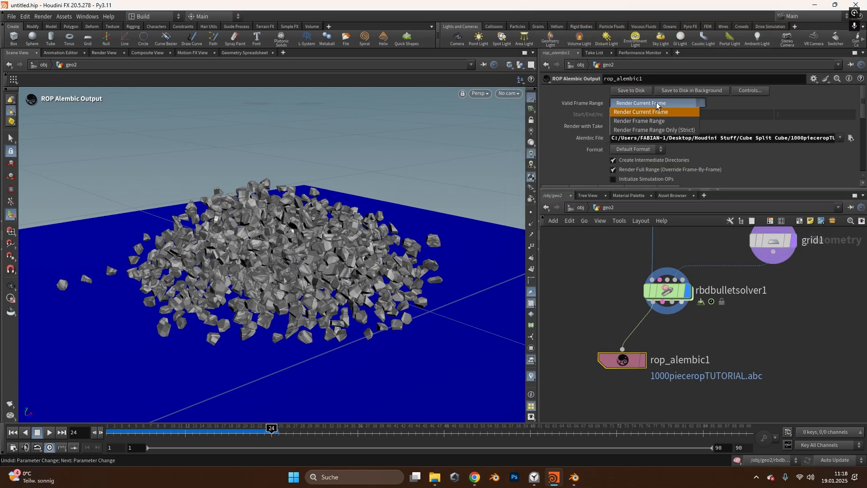
pyautogui.moveTo(639, 121)
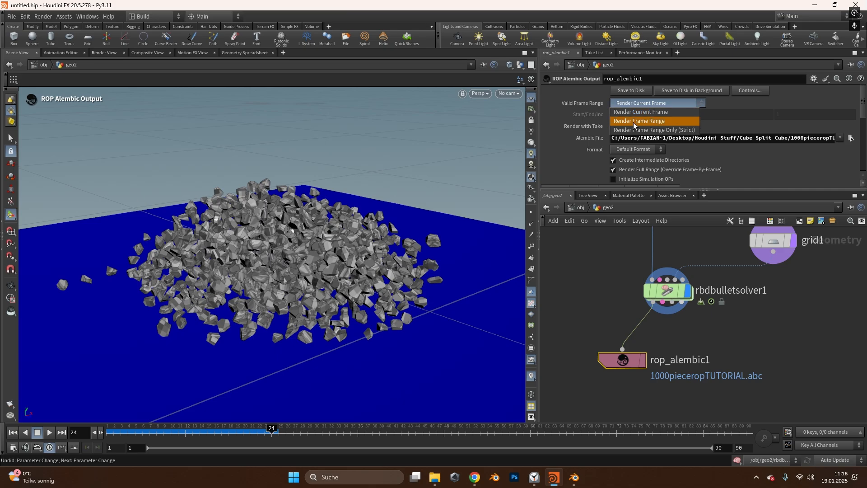
# Step: Set Render Frame Range 1–100 and save the simulation to disk as Alembic
pyautogui.click(639, 121)
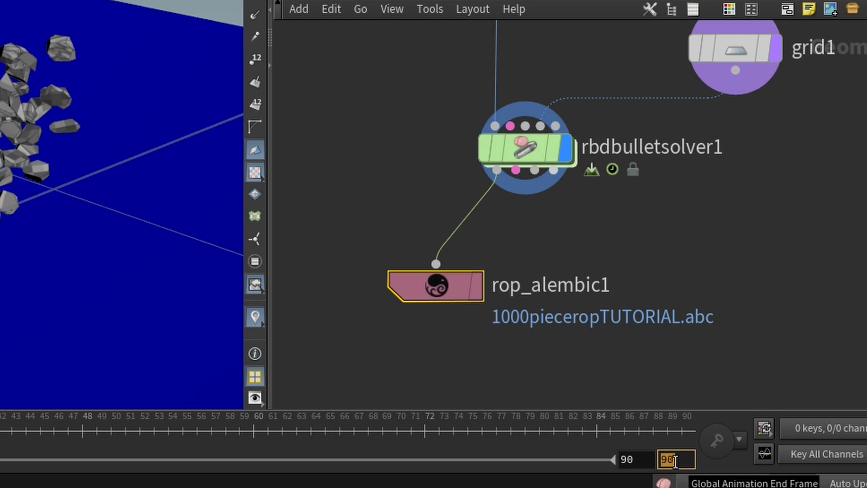
pyautogui.write('100')
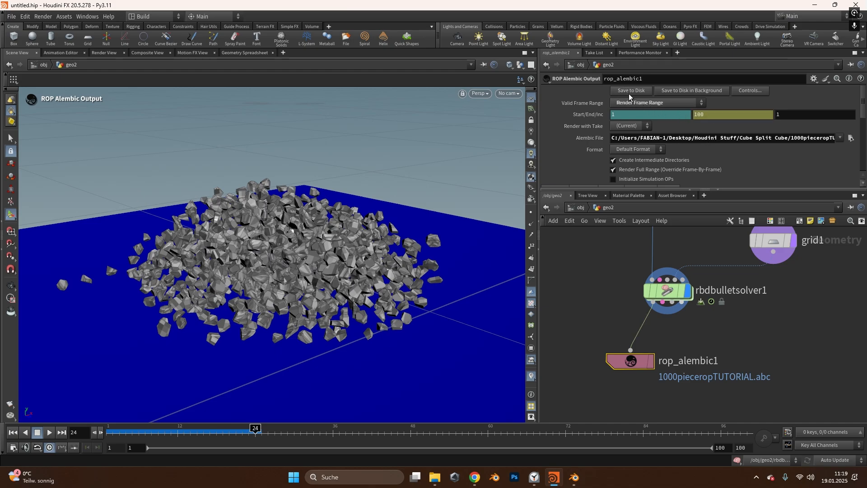
pyautogui.click(629, 90)
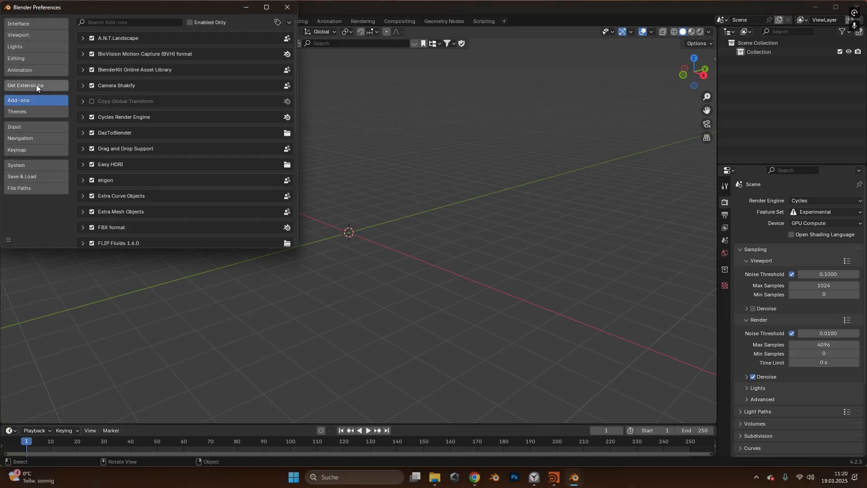
# Step: Search Blender's Get Extensions list for 'drag' before dropping the .abc file in
pyautogui.click(25, 85)
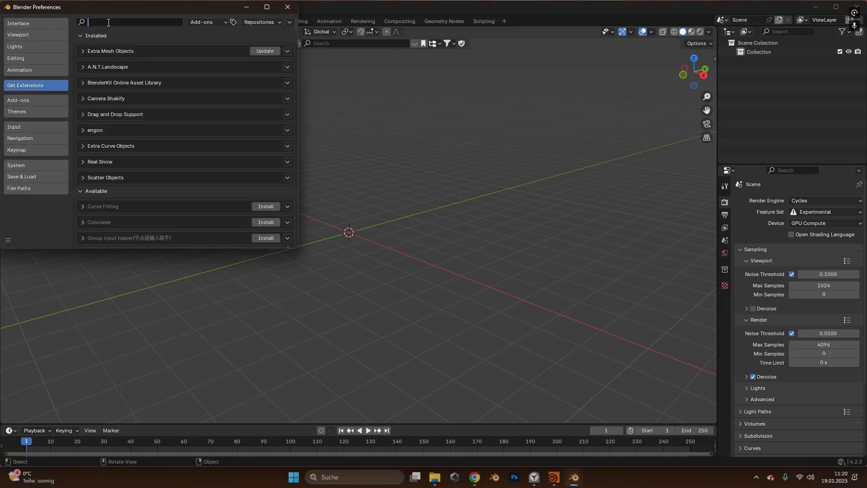
pyautogui.write('drag')
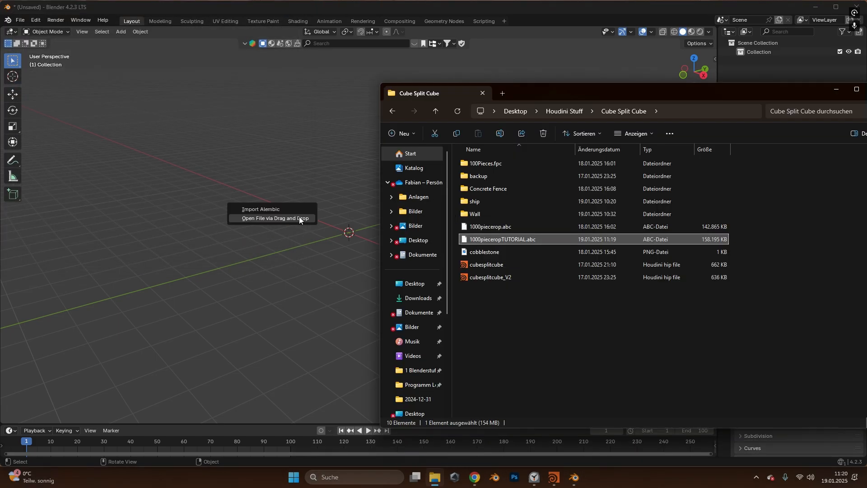
# Step: Import the dropped Alembic with default settings and select the resulting geo2 cube
pyautogui.click(260, 209)
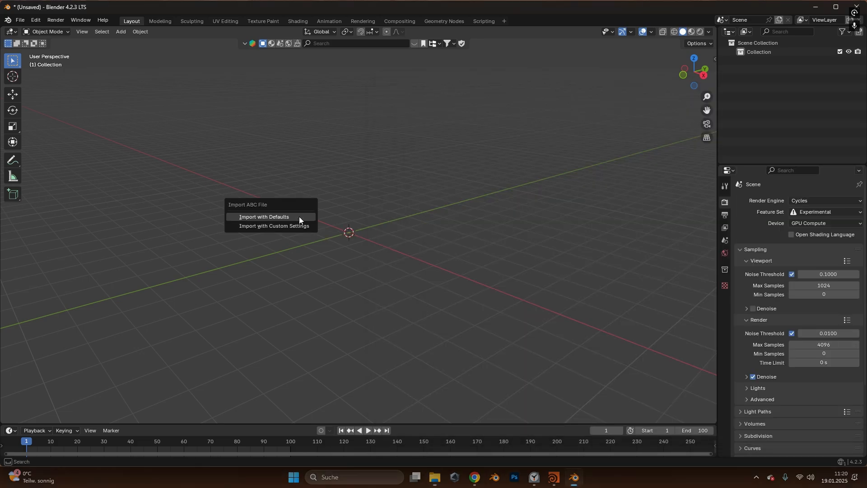
pyautogui.click(264, 216)
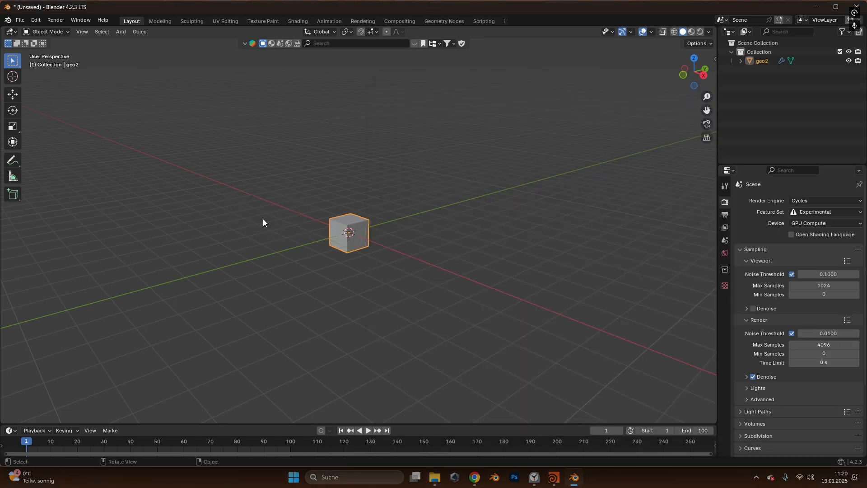
pyautogui.moveTo(263, 221); pyautogui.dragTo(402, 284)
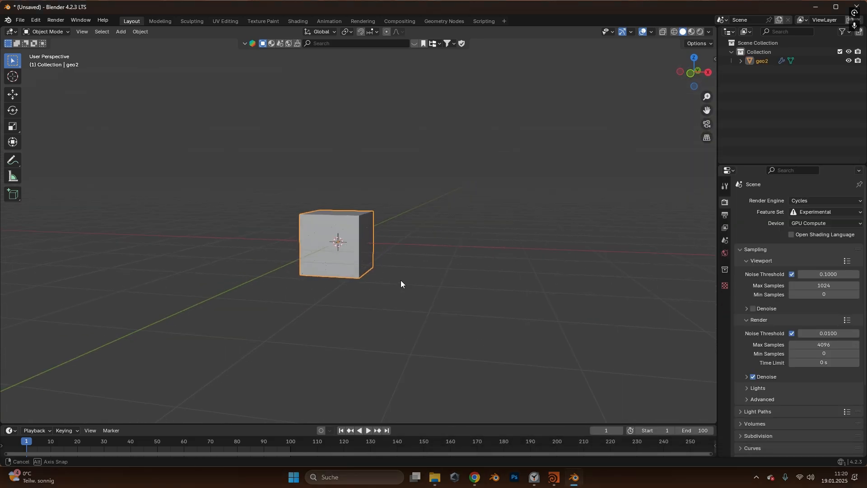
pyautogui.click(365, 432)
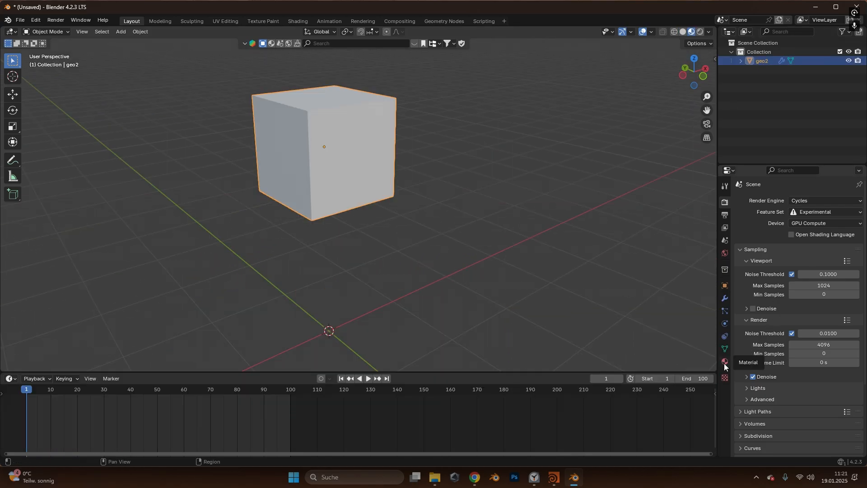
# Step: Assign cobblestone.png to the outside material slot and adjust viewport colours for inside/outside
pyautogui.click(724, 362)
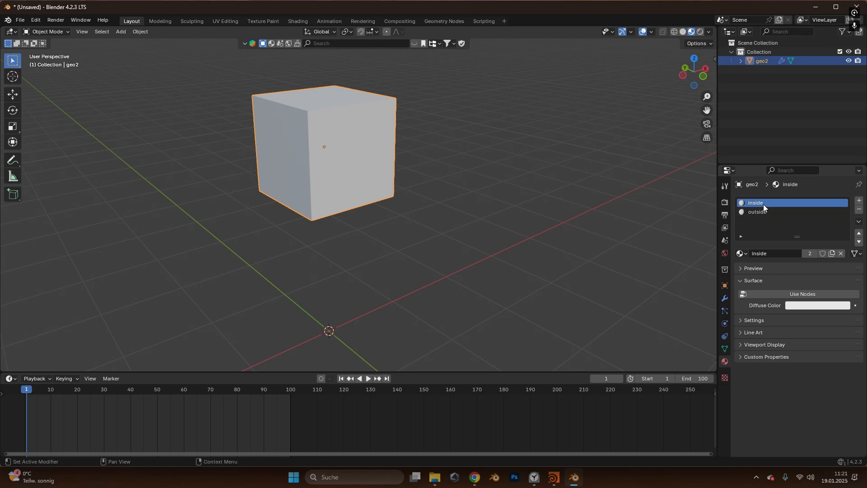
pyautogui.click(758, 211)
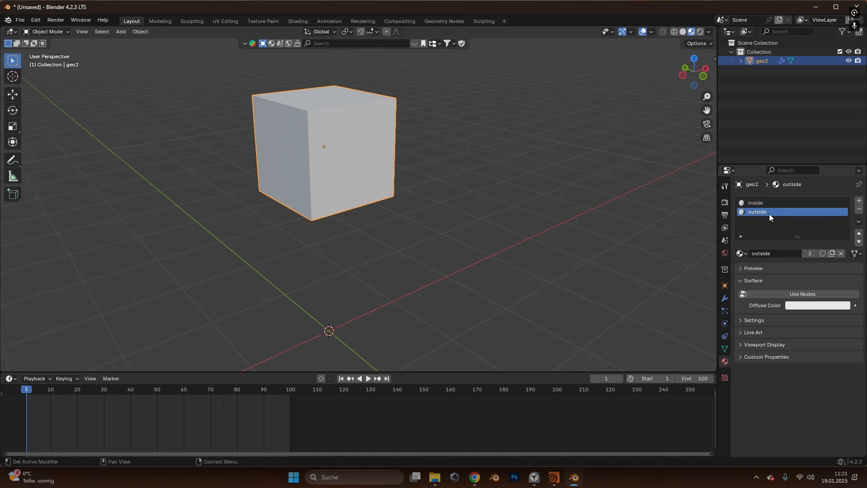
pyautogui.click(818, 305)
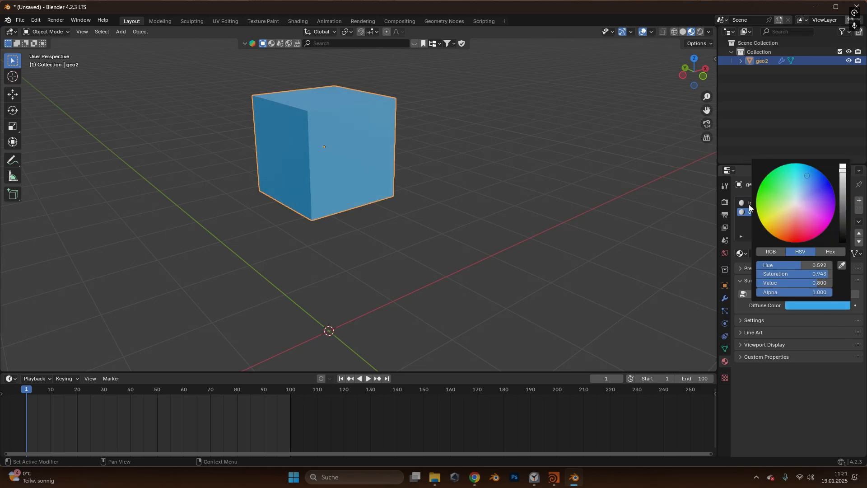
pyautogui.click(795, 202)
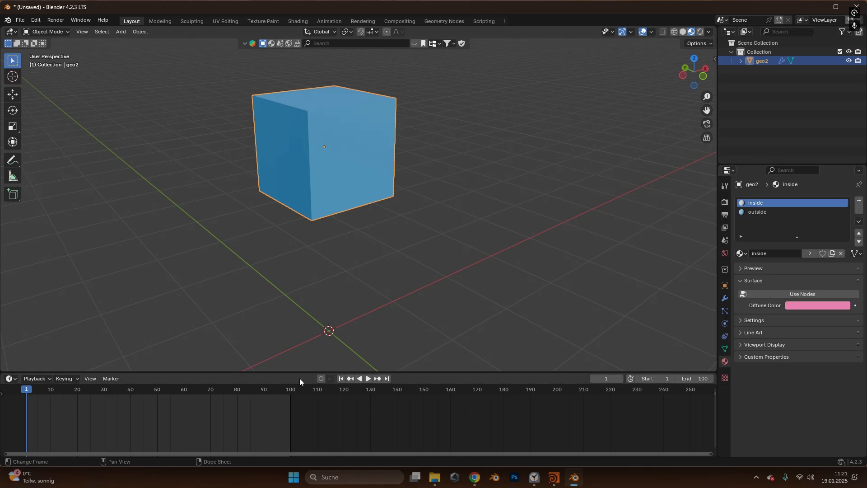
pyautogui.click(85, 389)
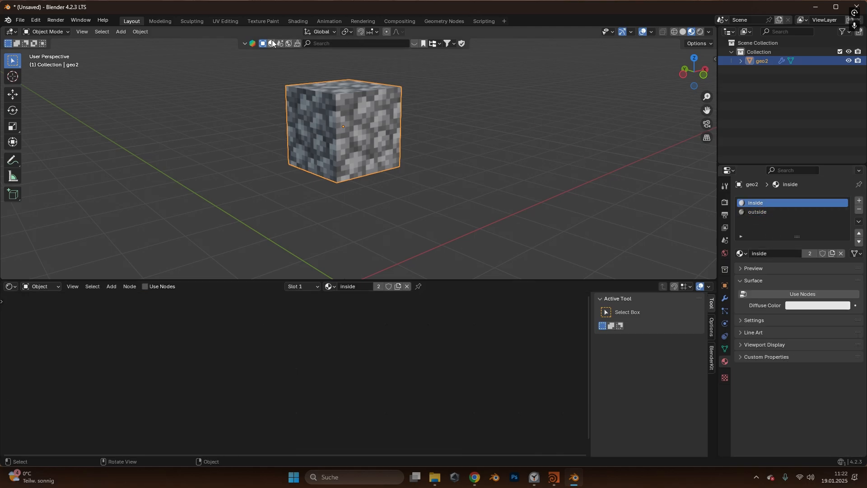
# Step: Search 'gold' in BlenderKit and apply the Gold Sheen material to the inside slot
pyautogui.write('gold')
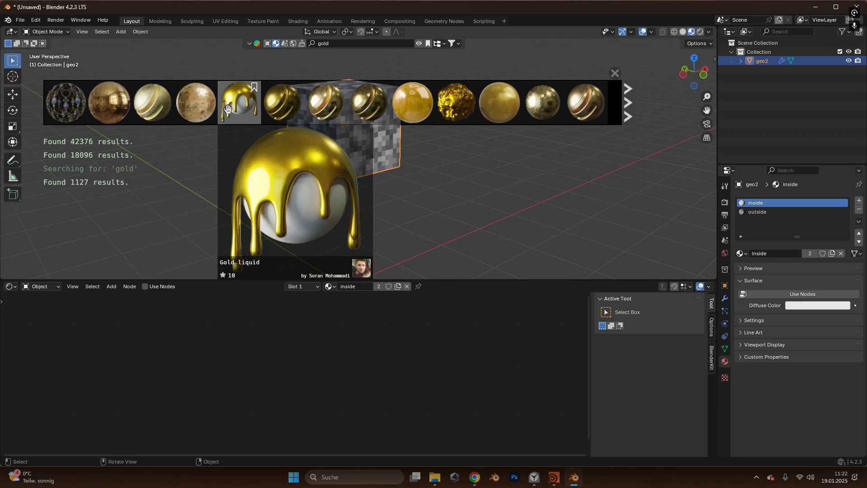
pyautogui.click(412, 102)
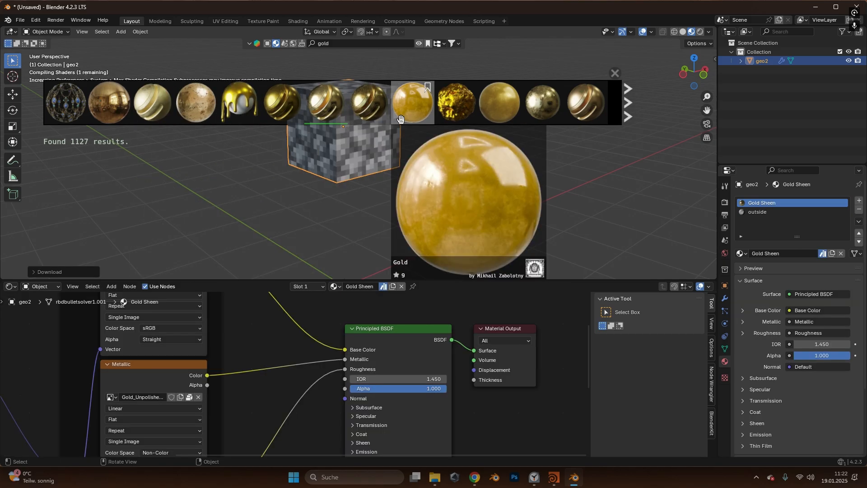
pyautogui.click(615, 73)
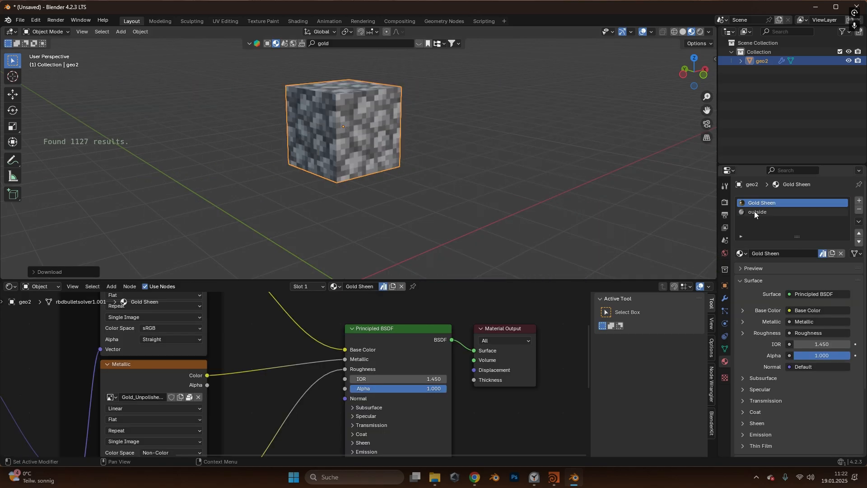
pyautogui.click(757, 211)
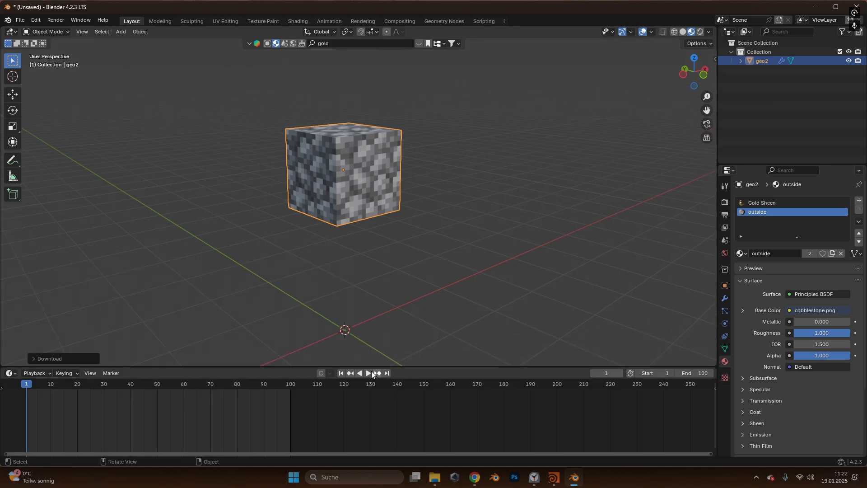
# Step: Play the fracture simulation to frame 26 and view the gold-interior chunks in Rendered shading
pyautogui.click(368, 372)
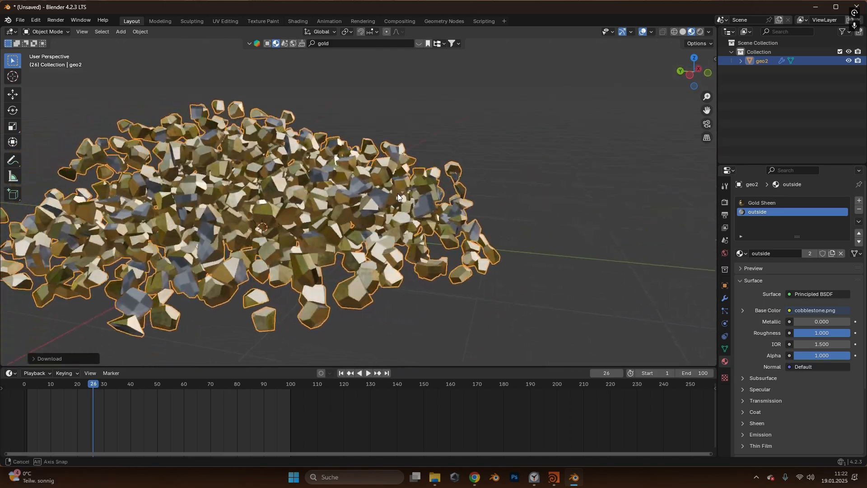
pyautogui.click(690, 32)
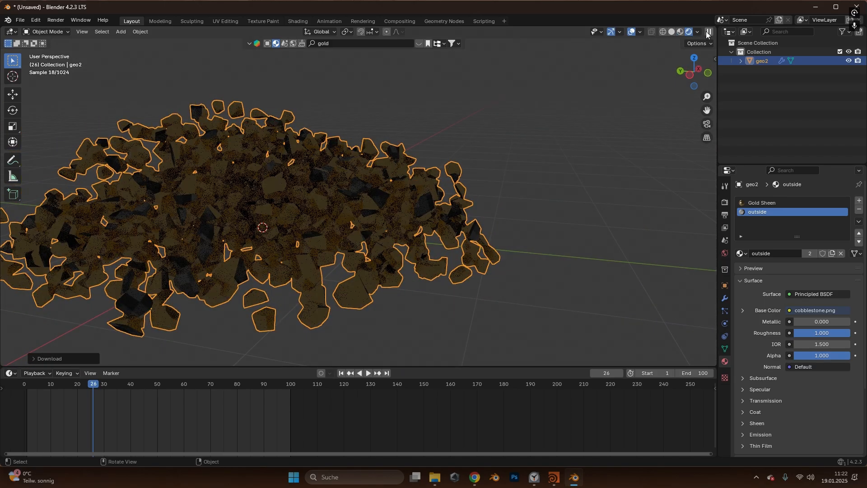